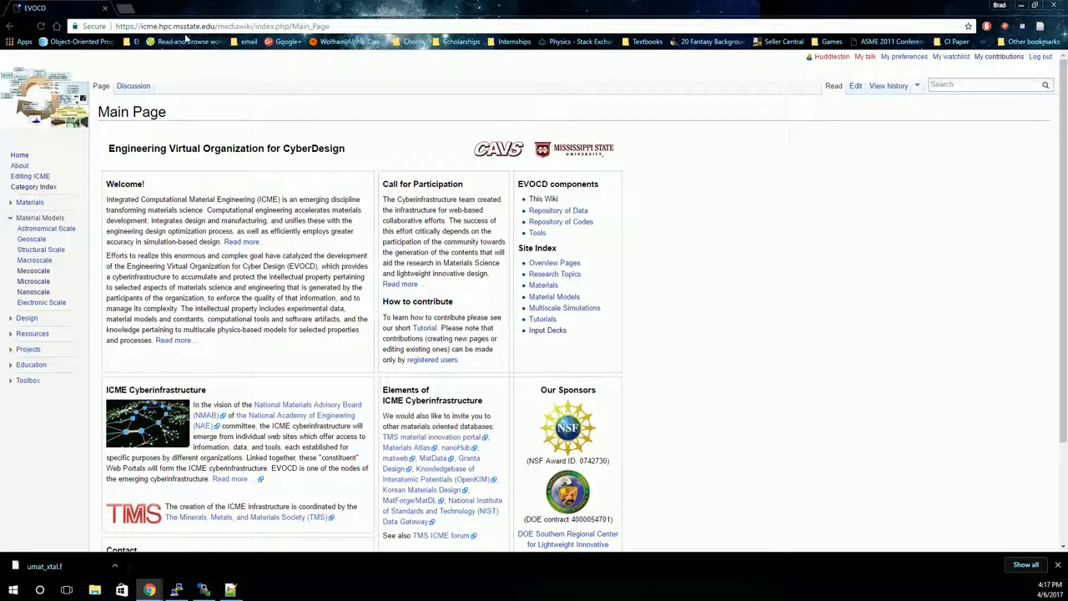
mouse_move(149, 140)
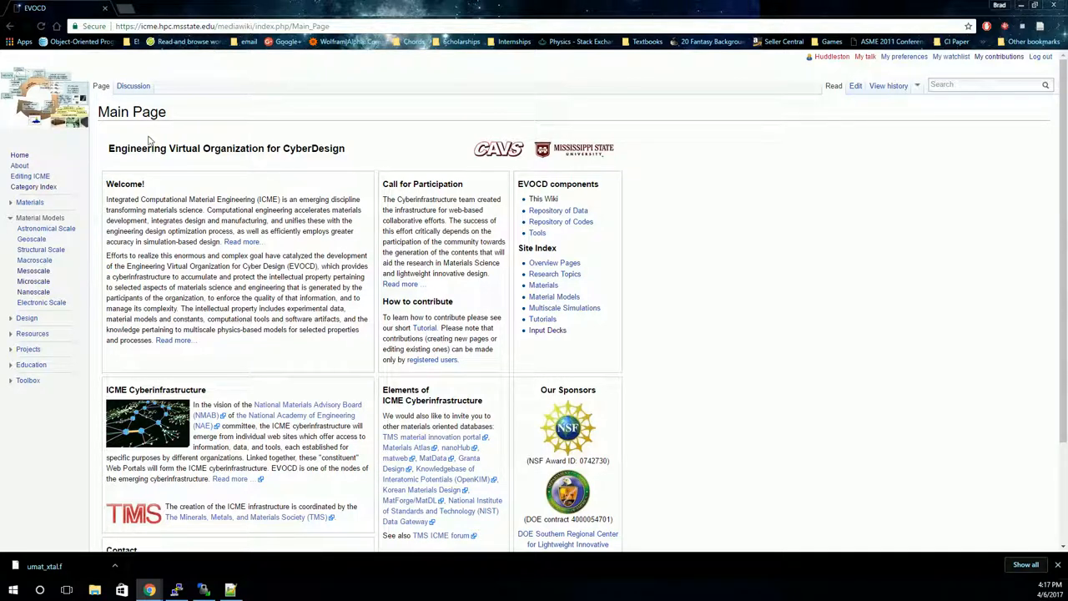
mouse_move(189, 167)
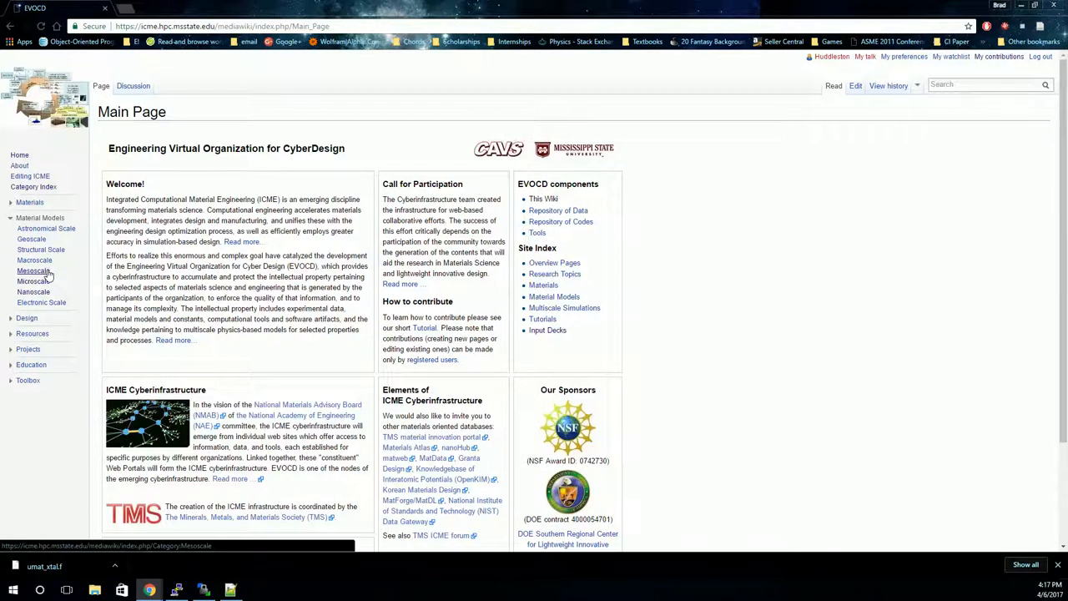
Step: Open the Mesoscale category page from the EVOCD Main Page's Material Models sidebar
left_click(34, 270)
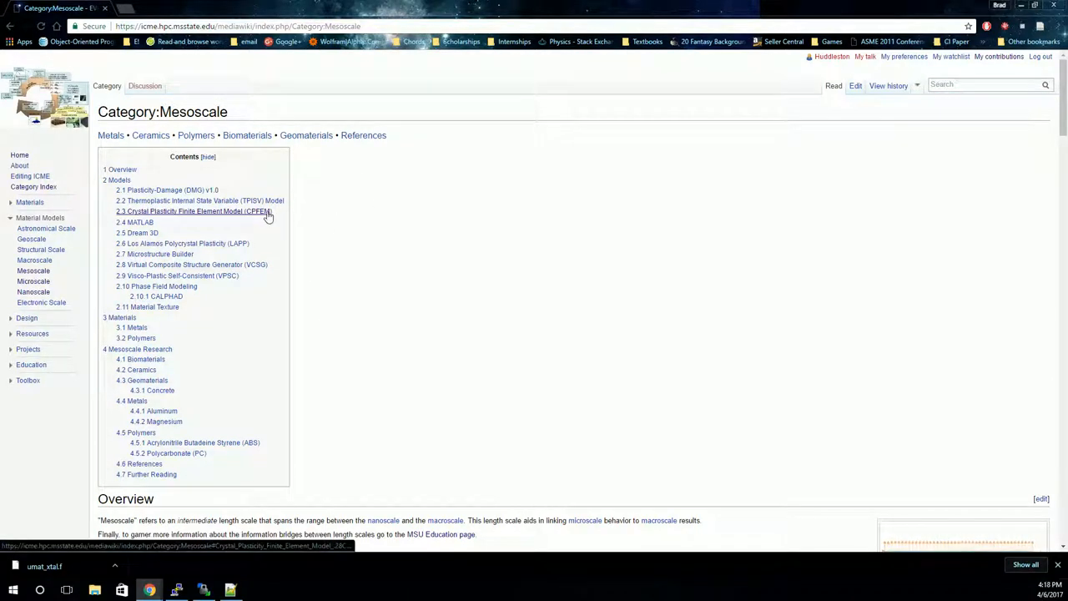
mouse_move(165, 219)
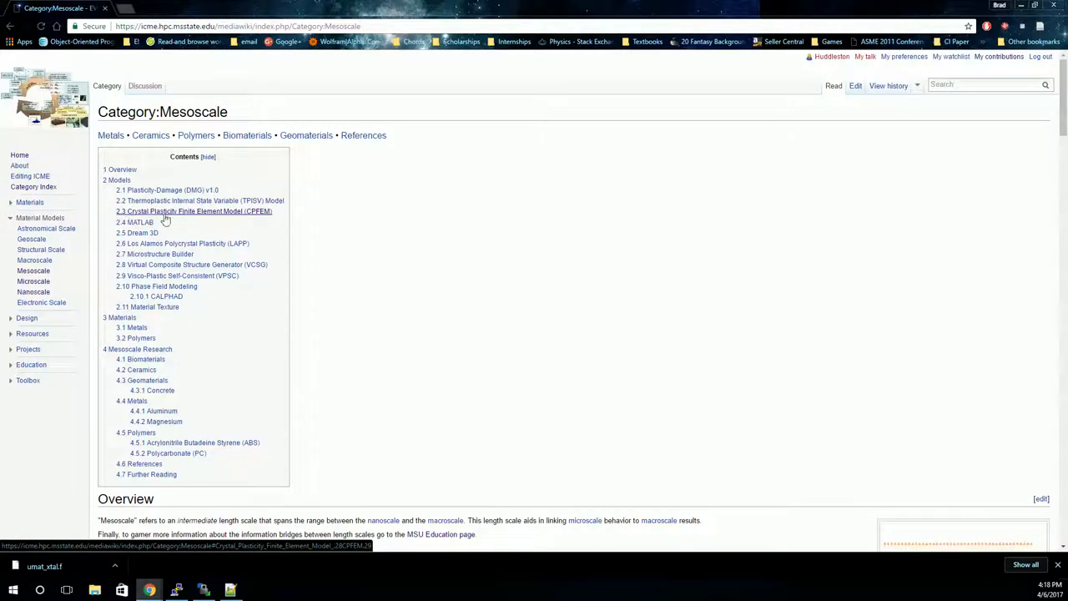
Step: Jump to the Crystal Plasticity Finite Element Model section and download umat_xtal.f
left_click(193, 211)
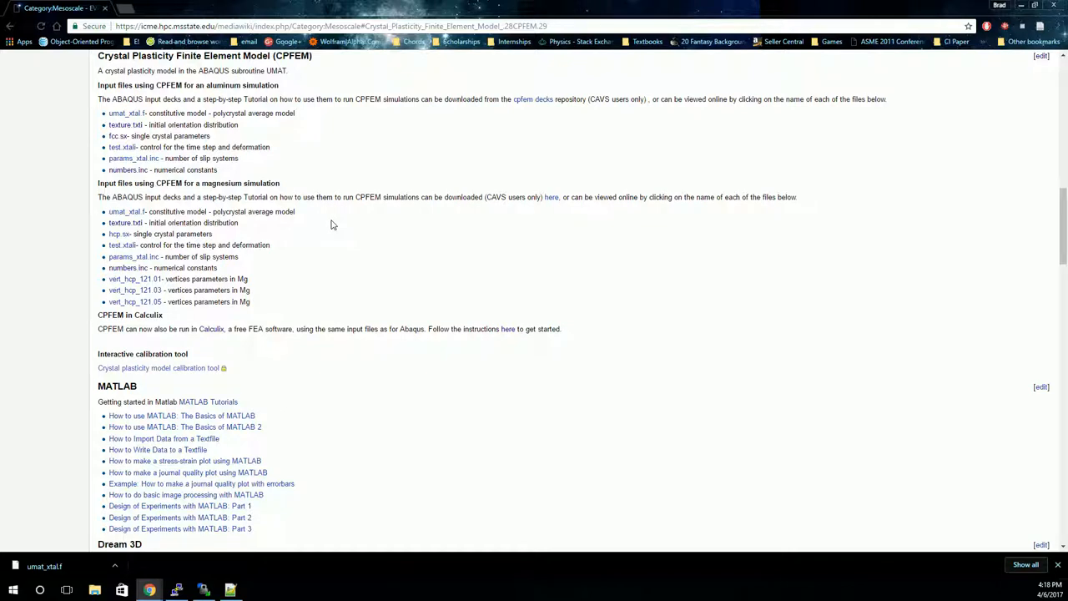
mouse_move(109, 124)
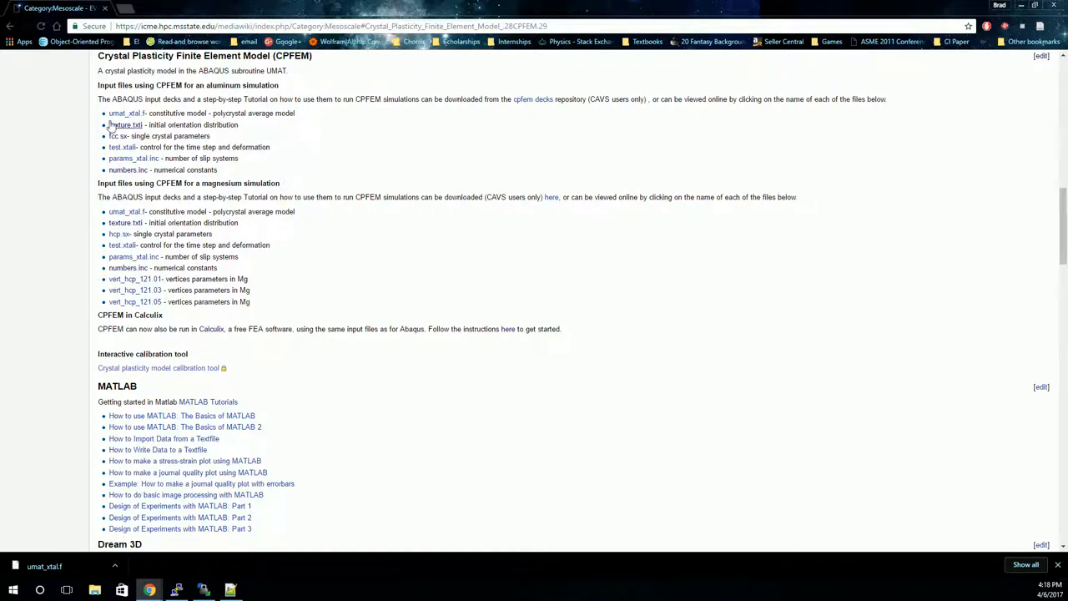
right_click(115, 113)
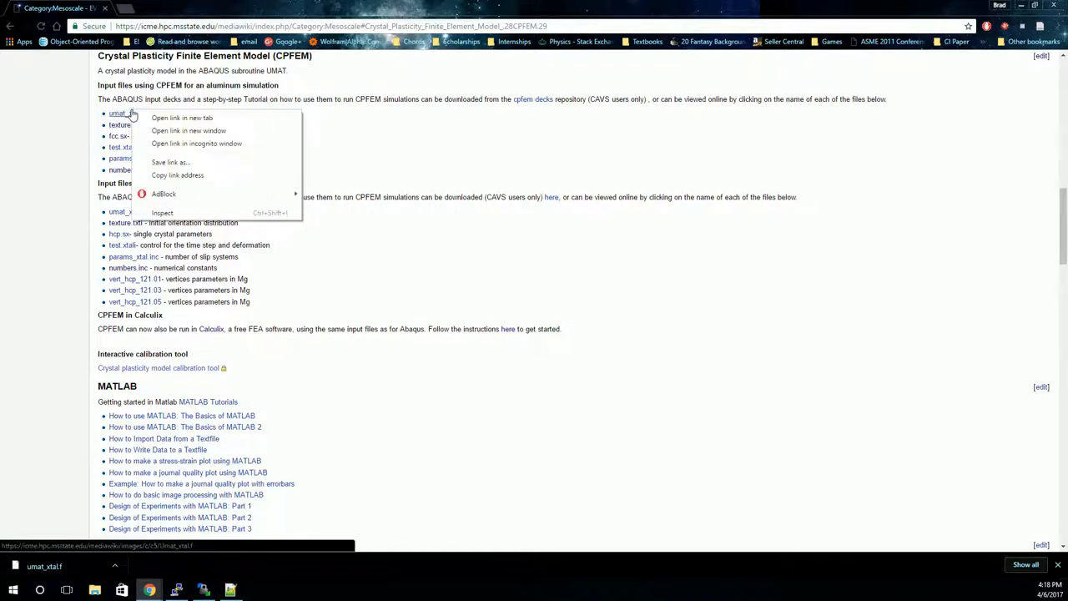
left_click(170, 162)
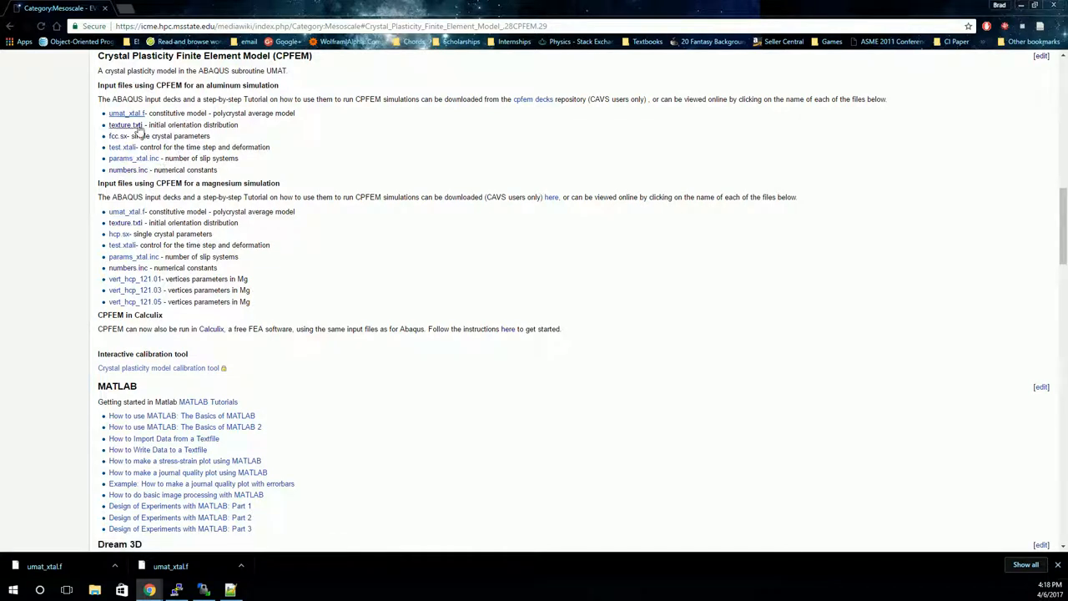
Step: Open the texture.txti page and scroll through its orientation data
left_click(124, 125)
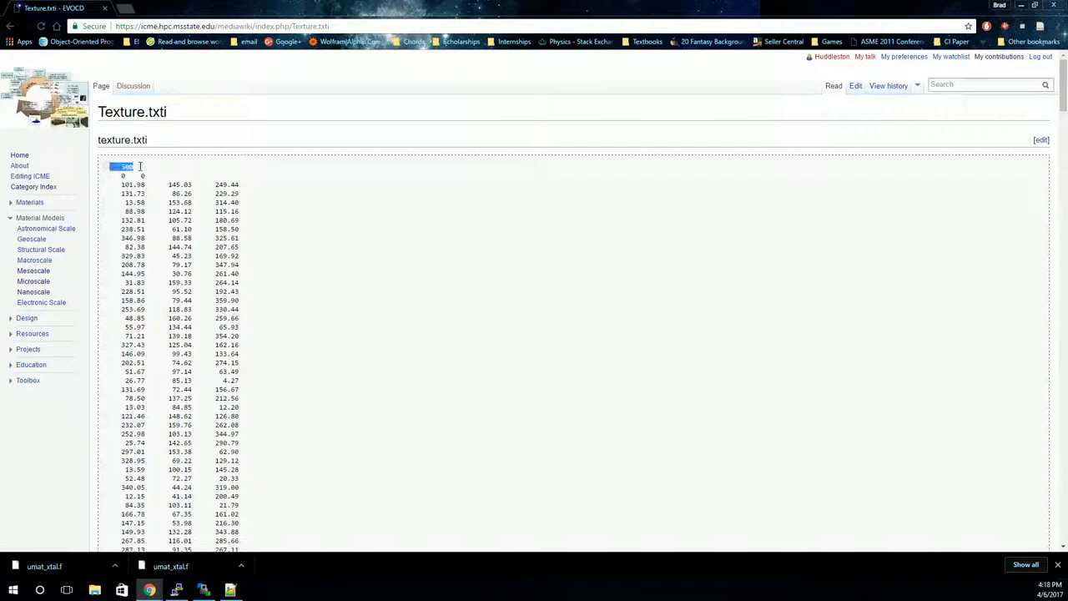
scroll("down", 3)
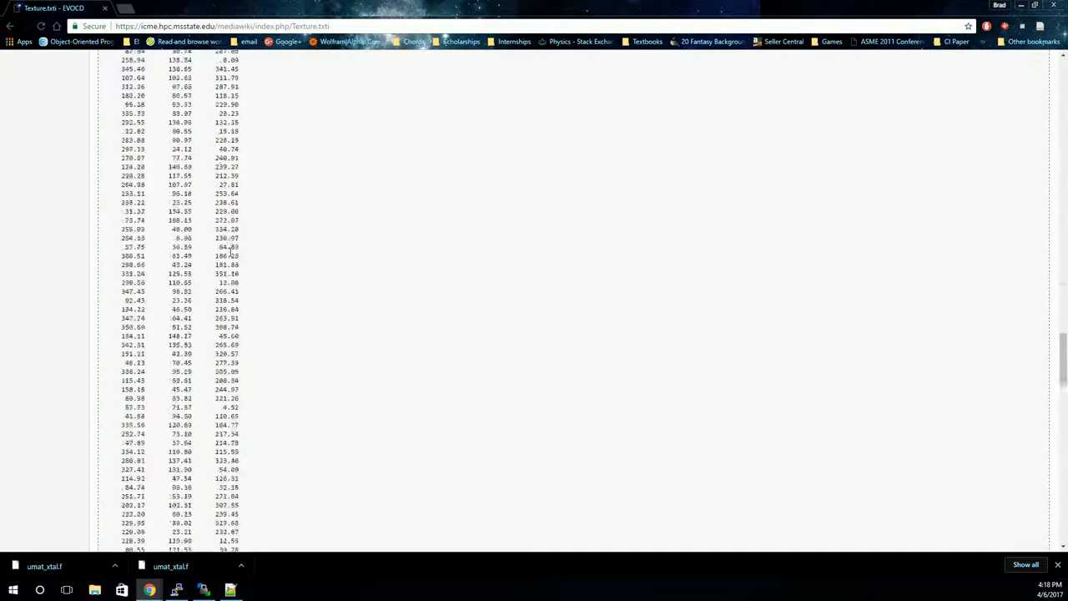
scroll("down", 3)
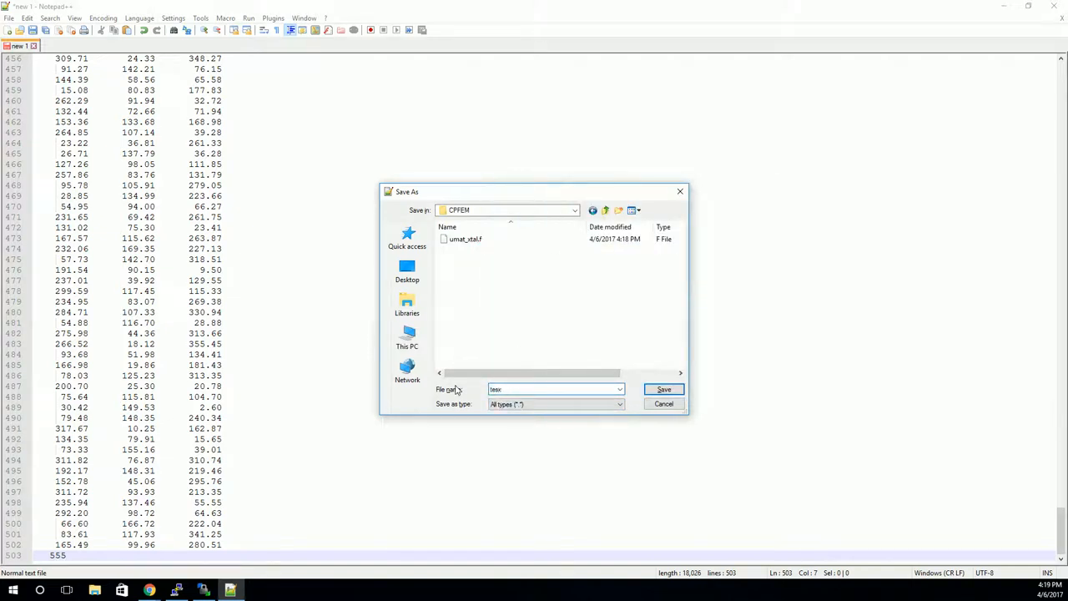
Step: Save the copied wiki data as texture.txti, fcc.sx and numbers.inc in CPFEM
left_click(663, 388)
type("fcc.s")
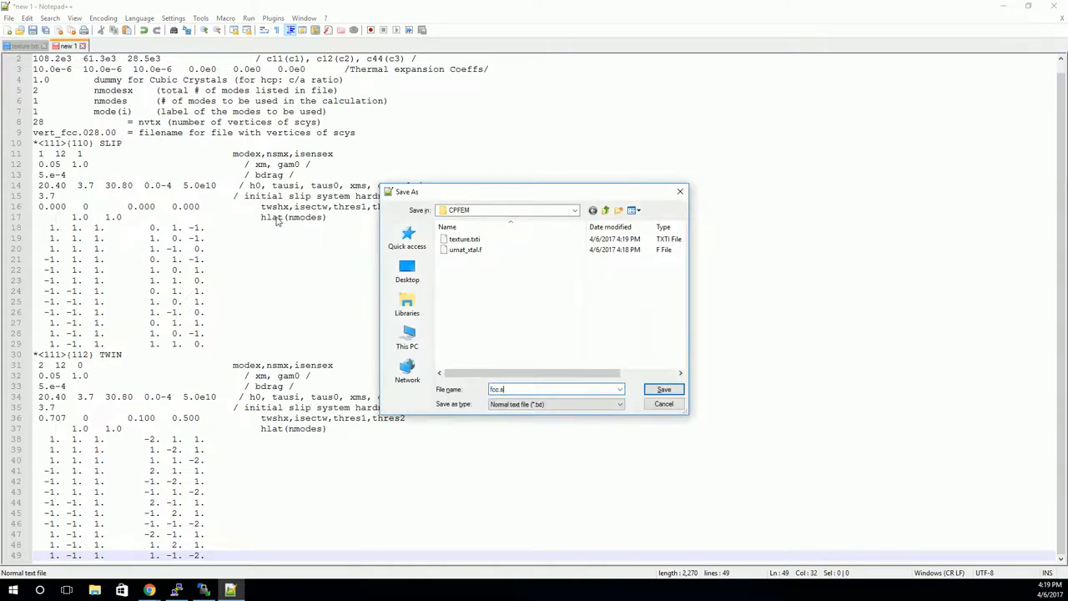
left_click(663, 389)
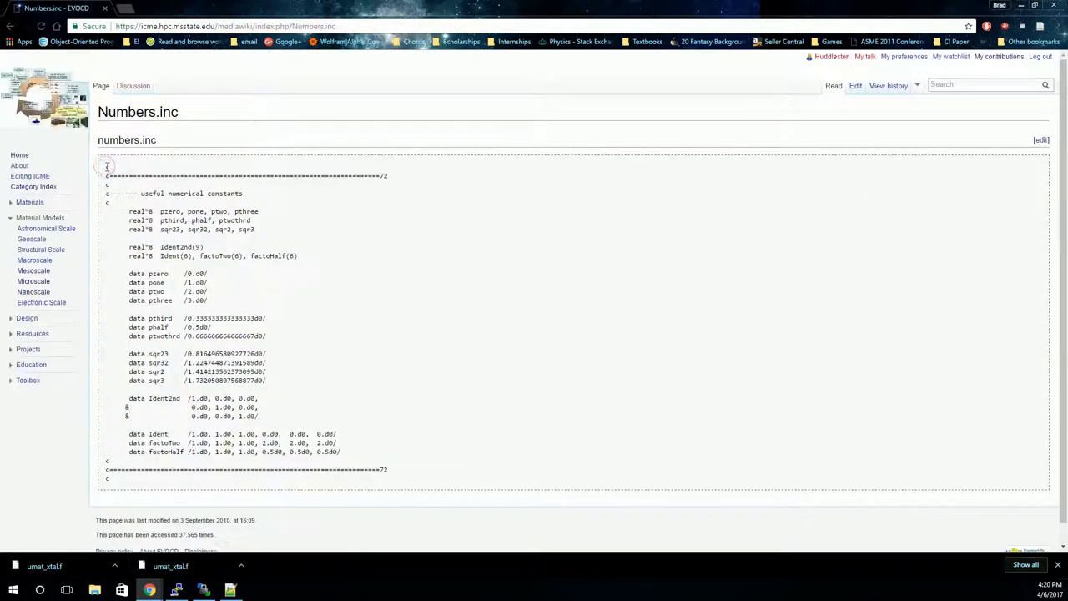
left_click(229, 590)
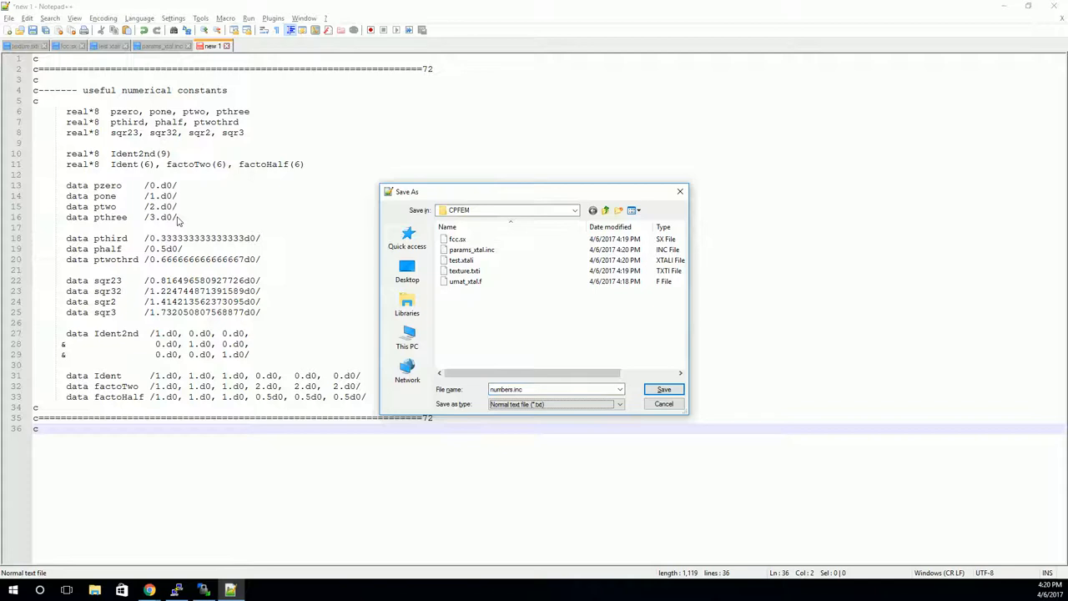
left_click(663, 389)
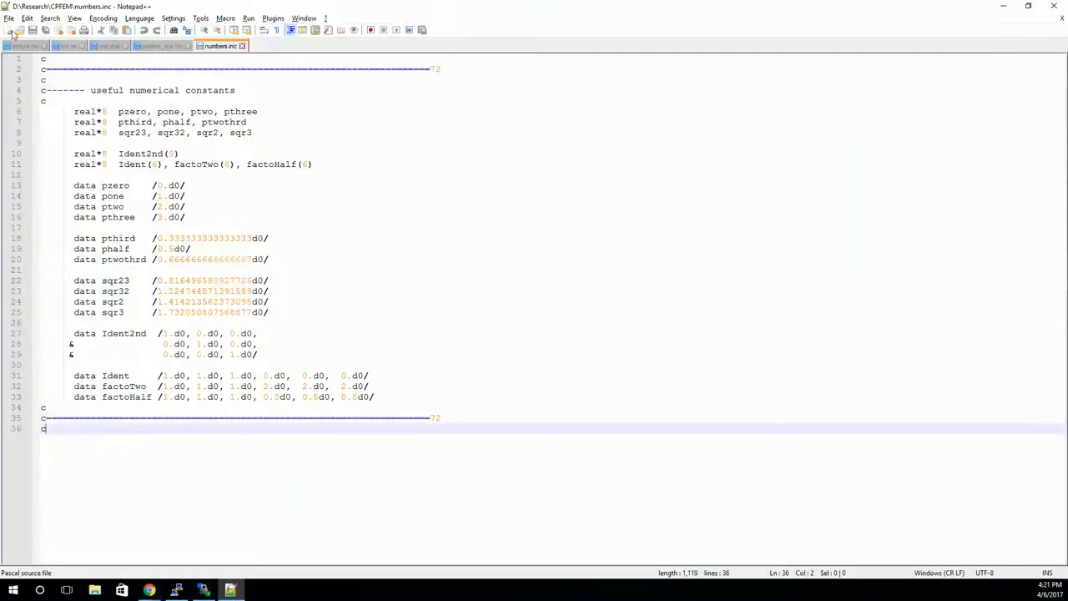
Step: Open umat_xtal.f from the CPFEM folder and scroll through its code
left_click(8, 17)
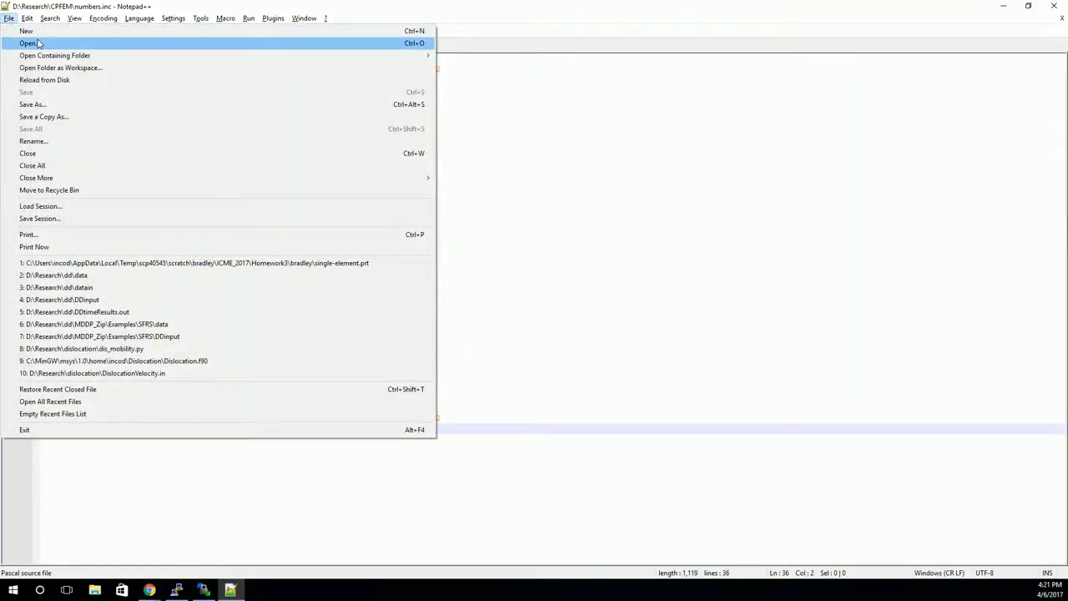
left_click(28, 43)
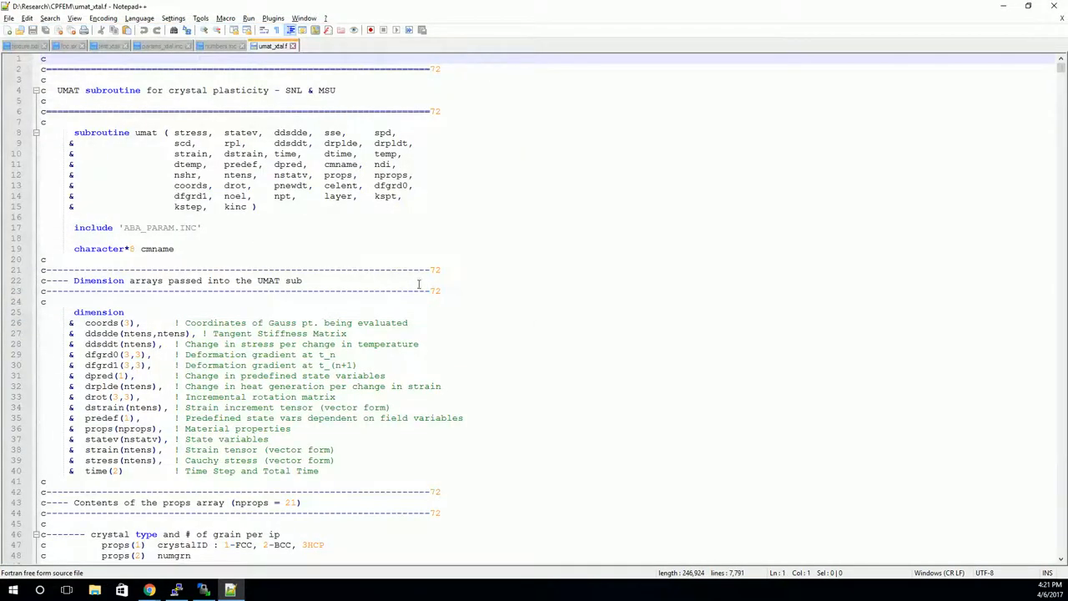
scroll("down", 3)
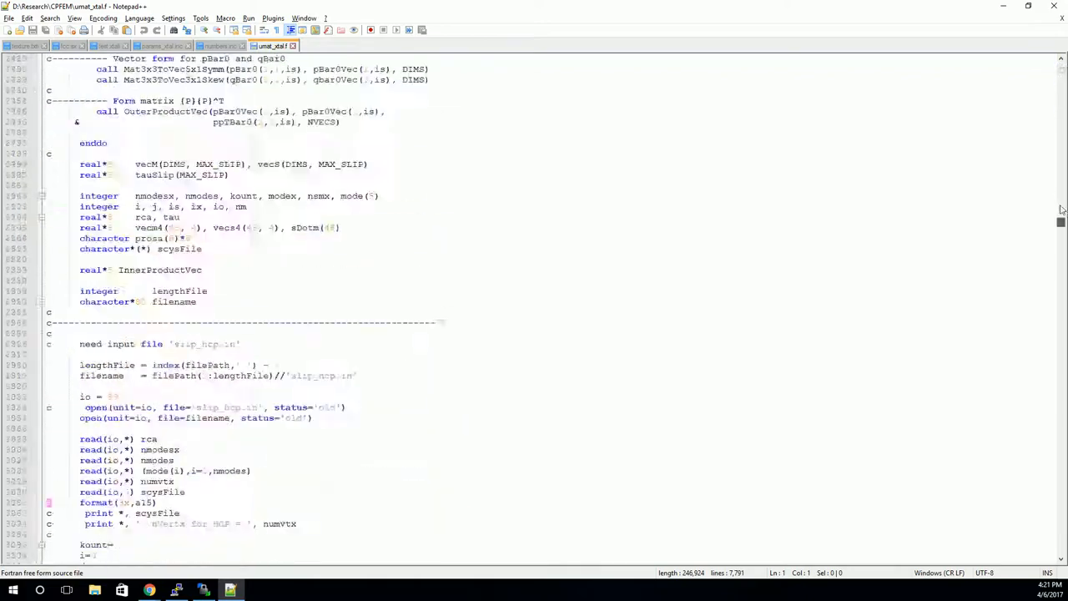
scroll("down", 3)
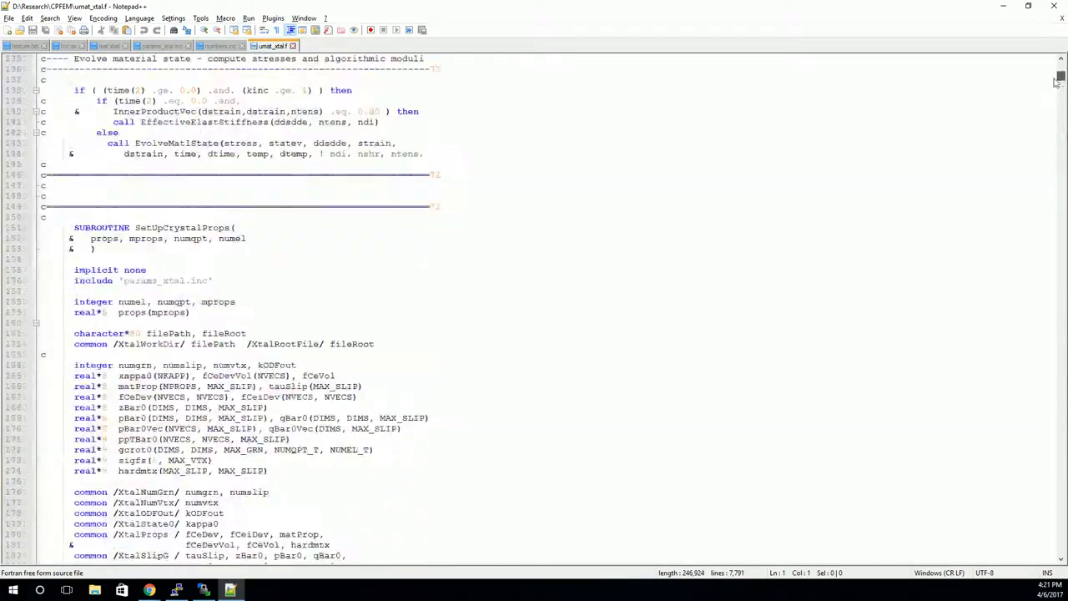
scroll("up", 3)
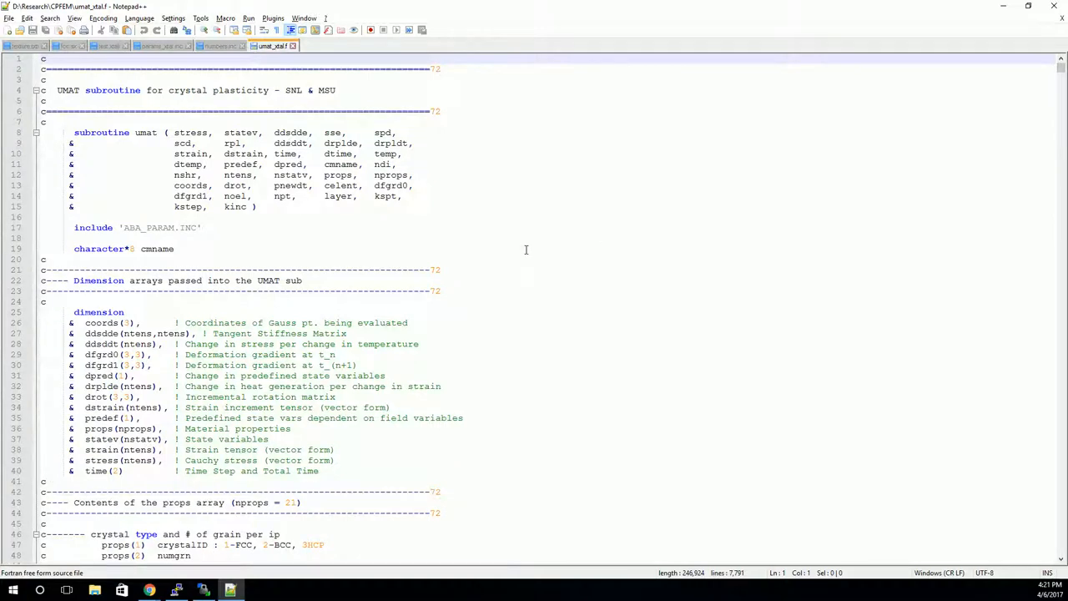
scroll("down", 3)
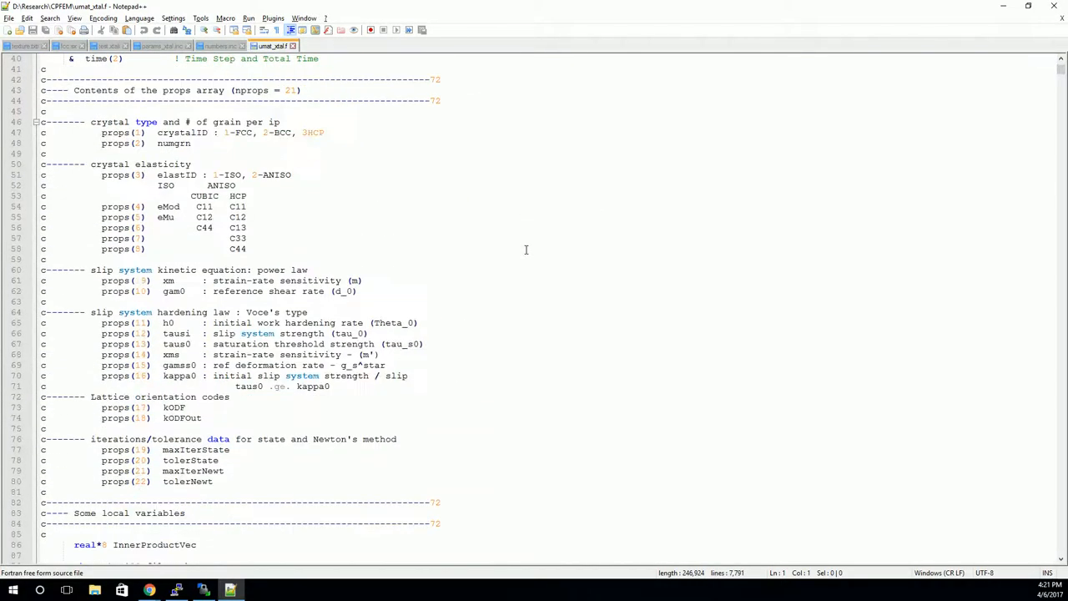
scroll("down", 3)
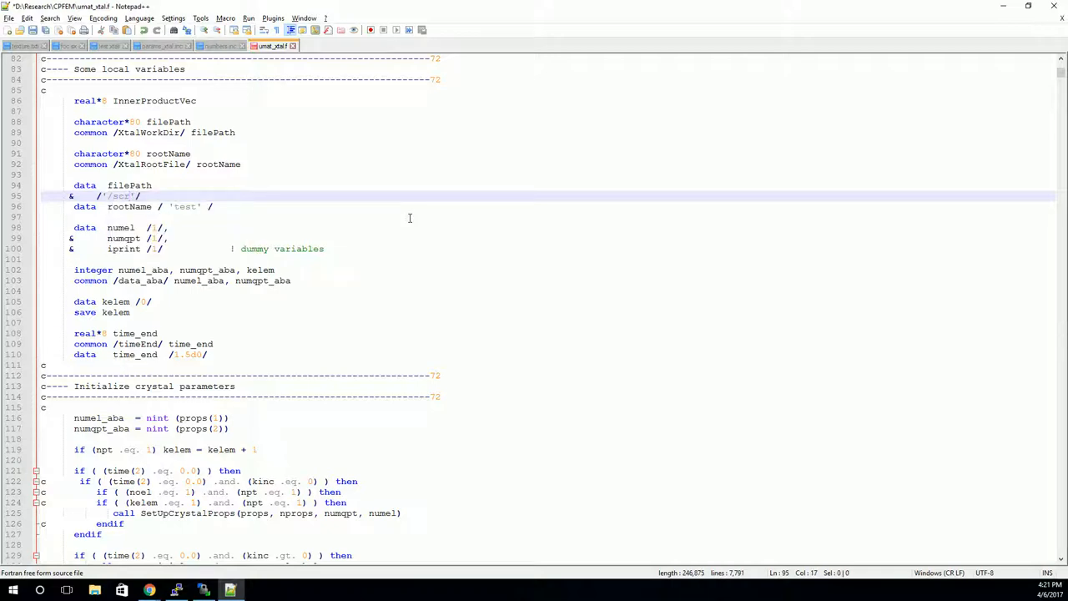
Step: Change the filePath to 'scratch/bradley/CPFEM/', save, and return to the top
type("scratch/brad")
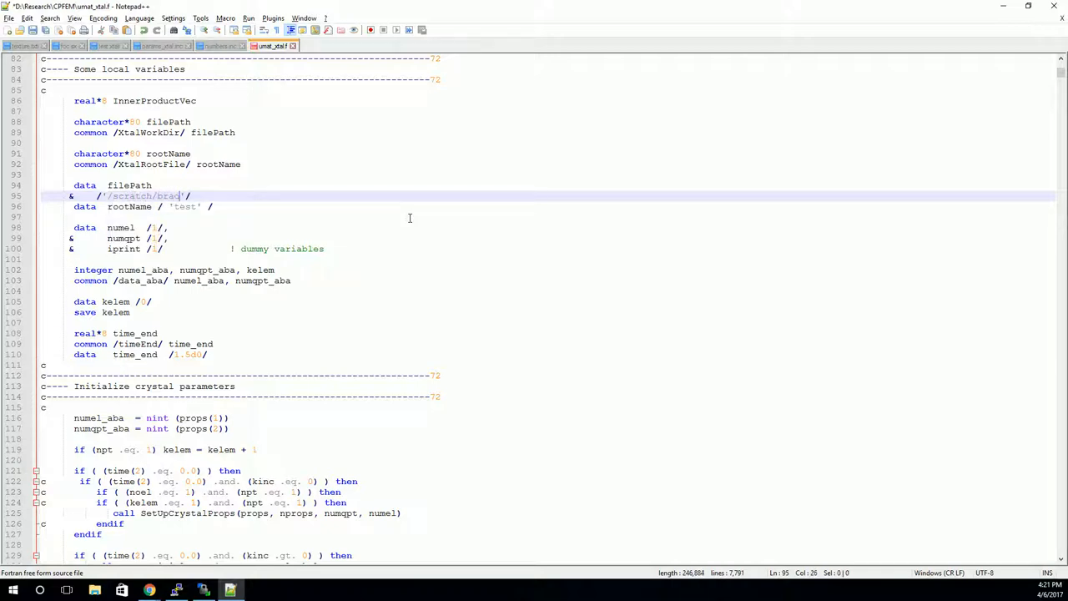
type("ley/")
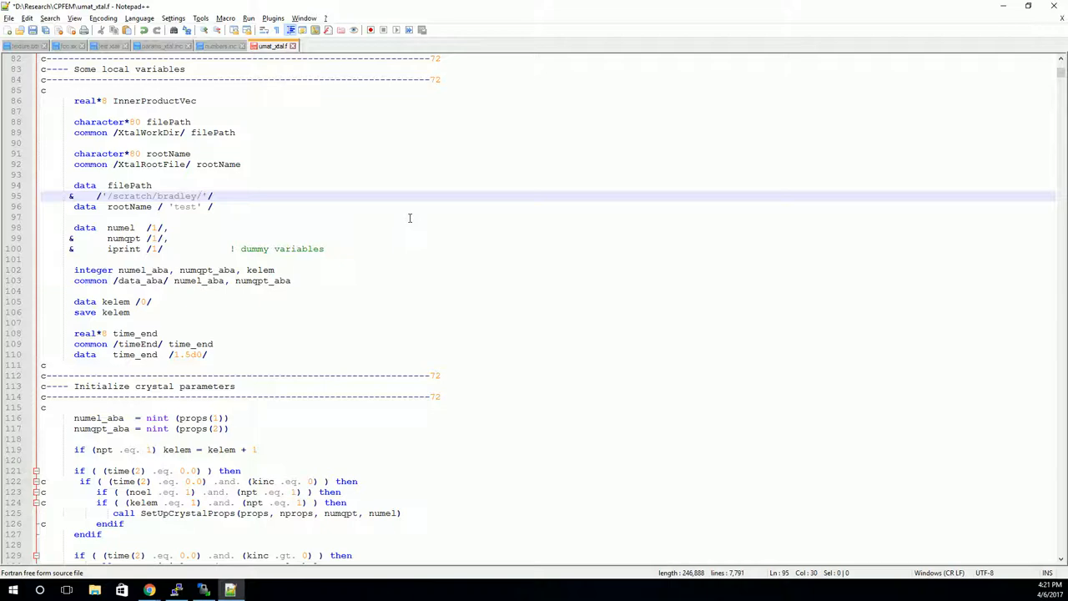
type("CPFEM/")
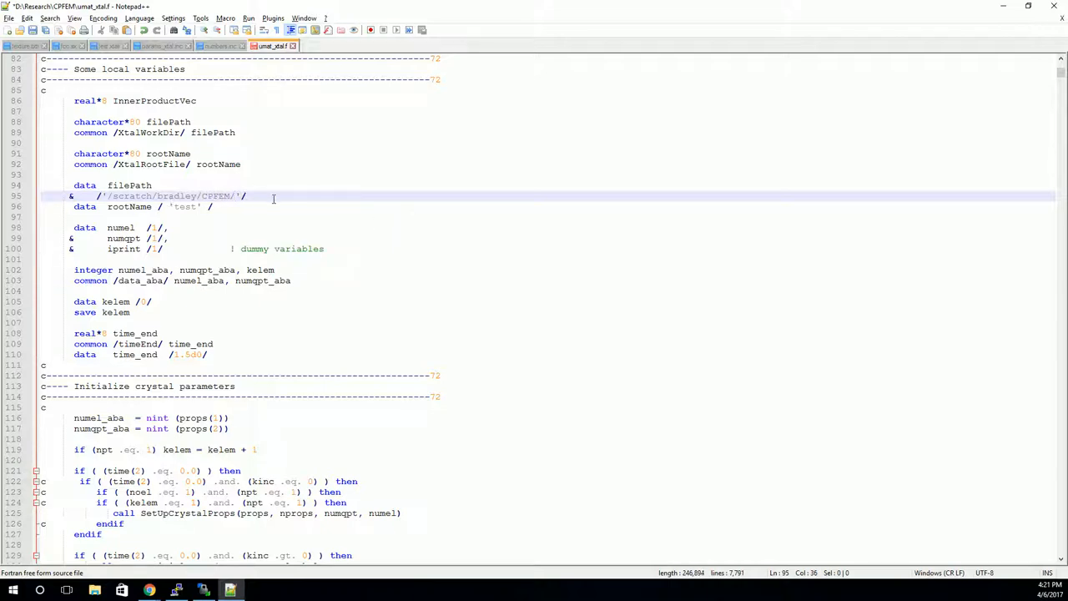
mouse_move(284, 206)
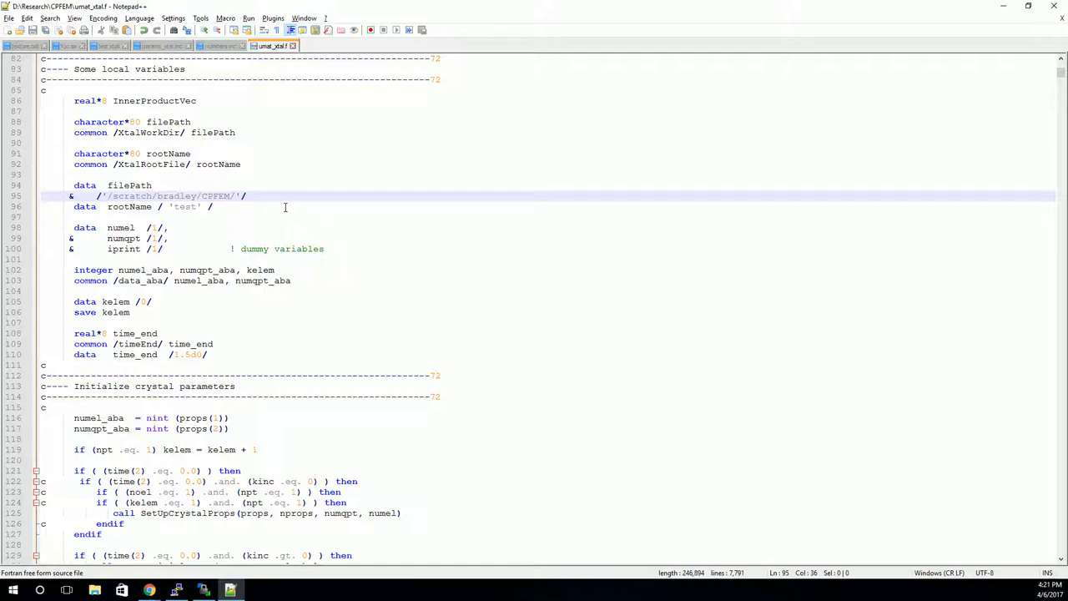
double_click(183, 206)
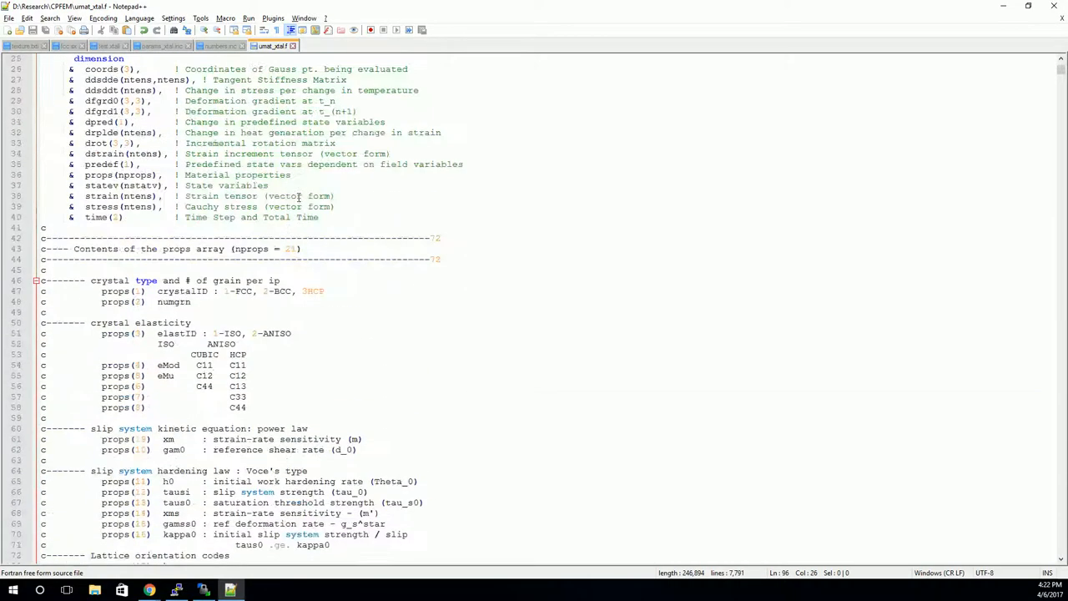
scroll("up", 3)
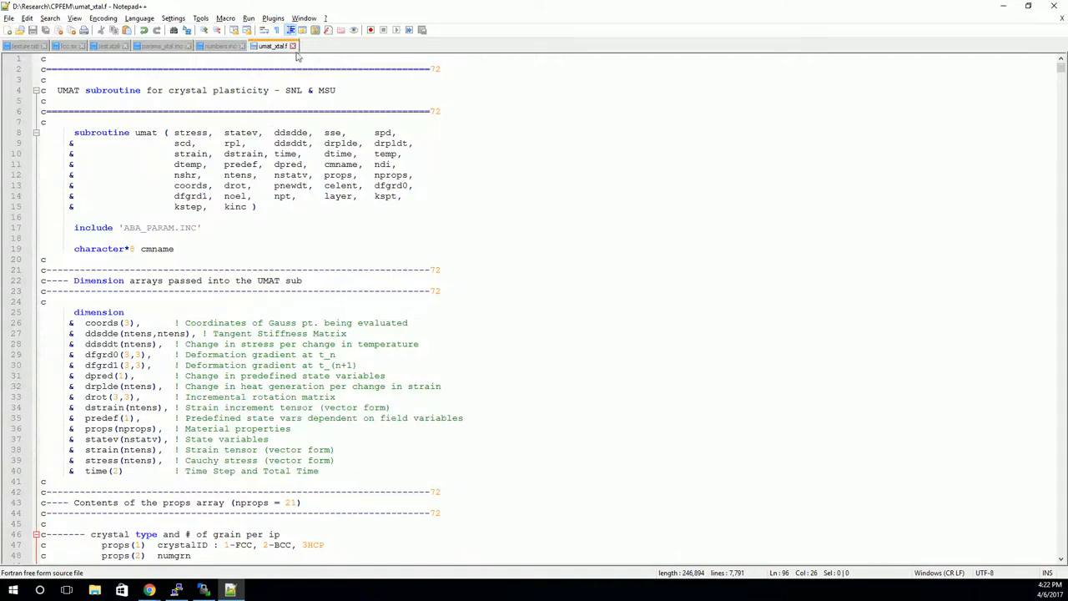
Step: Close umat_xtal.f and review test.xtali's texture file, crystal type, grain count and input file
left_click(220, 46)
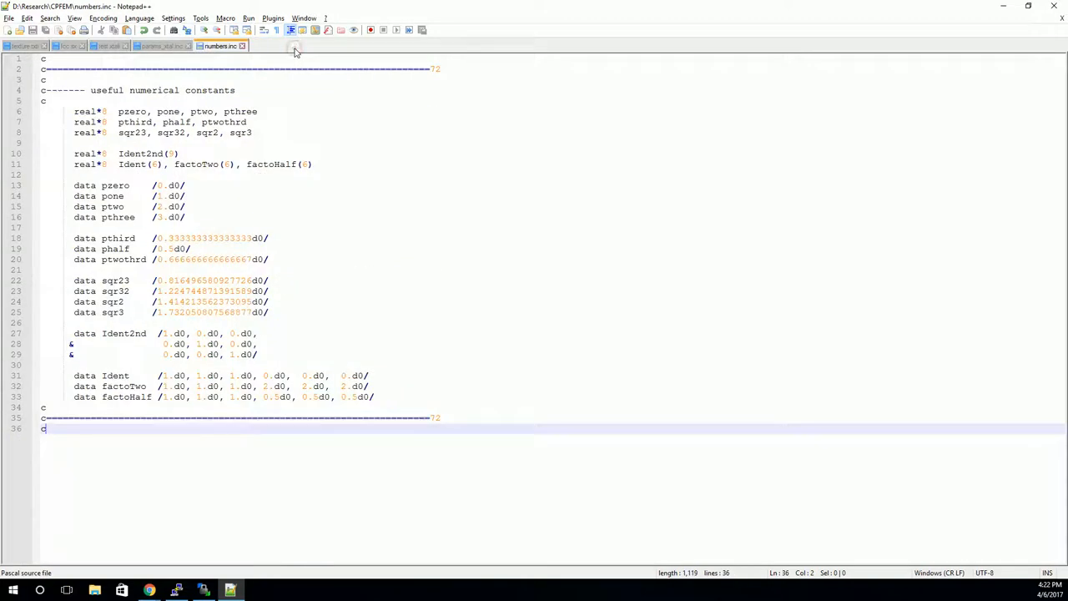
mouse_move(103, 56)
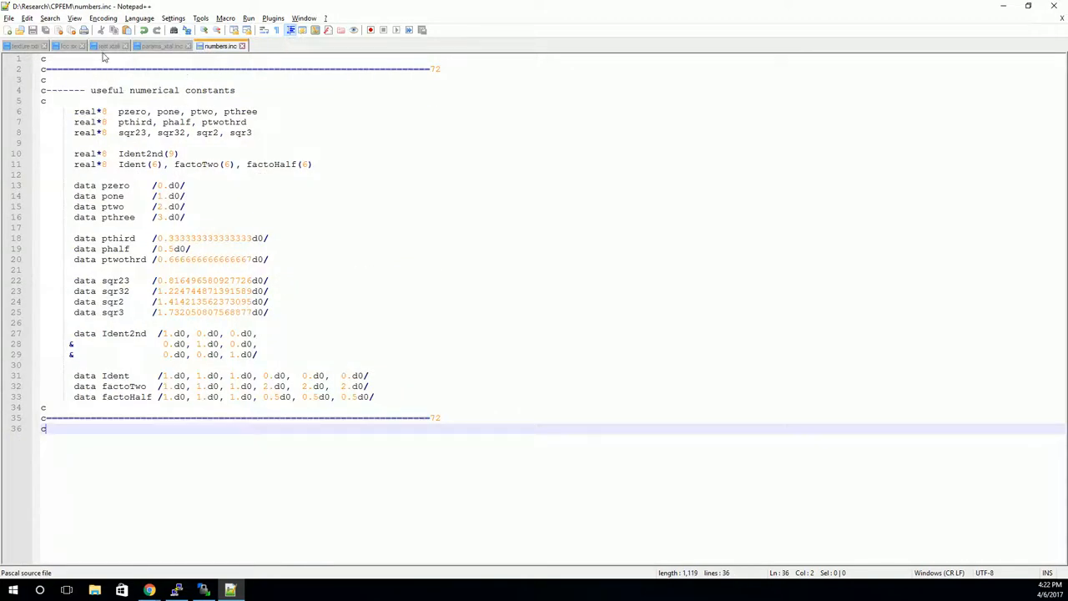
left_click(108, 46)
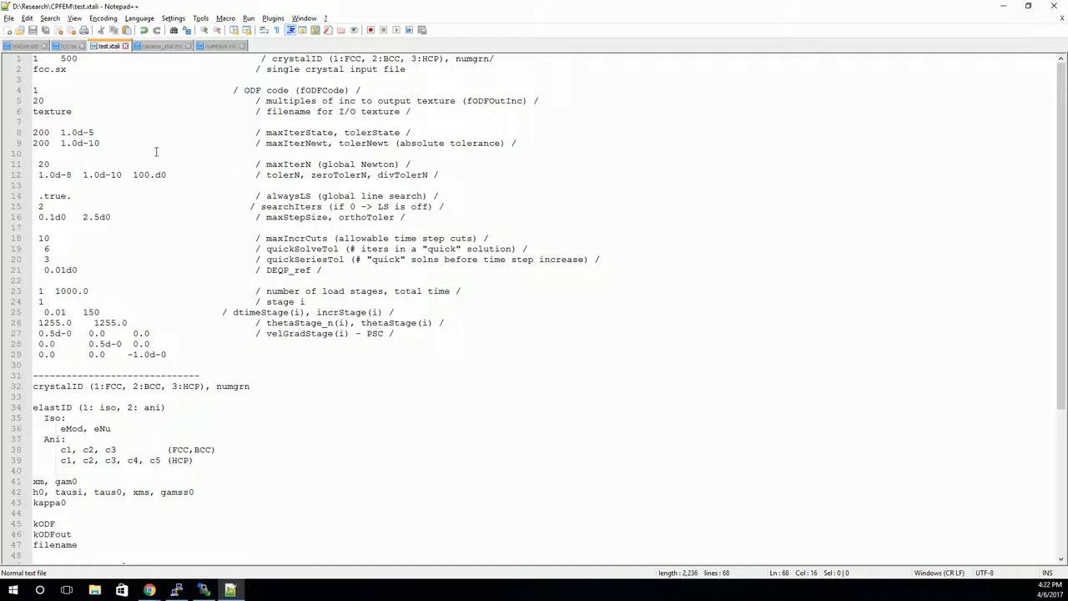
mouse_move(233, 172)
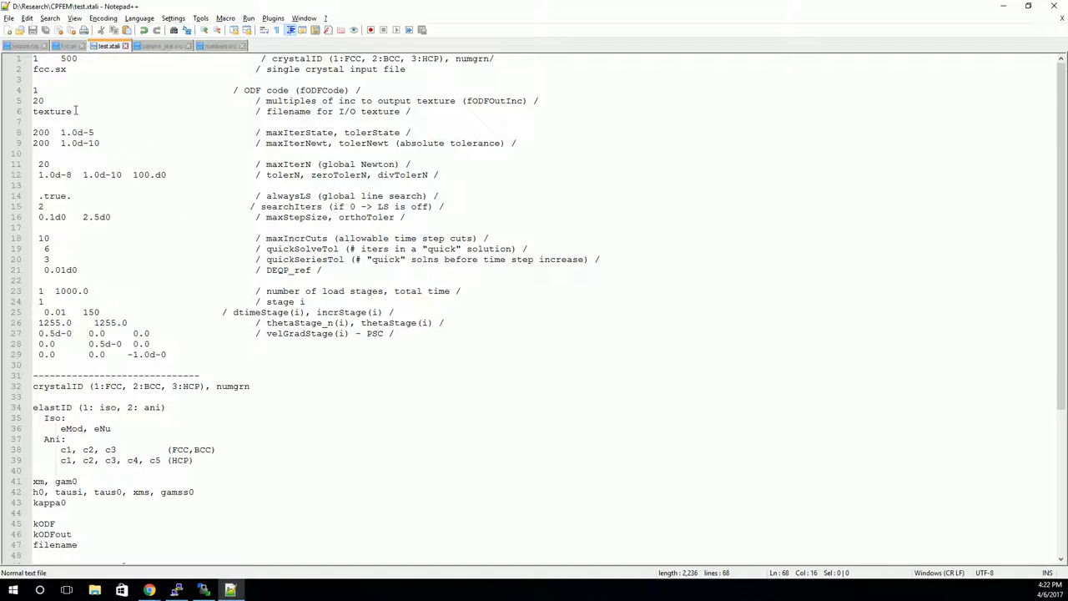
double_click(52, 111)
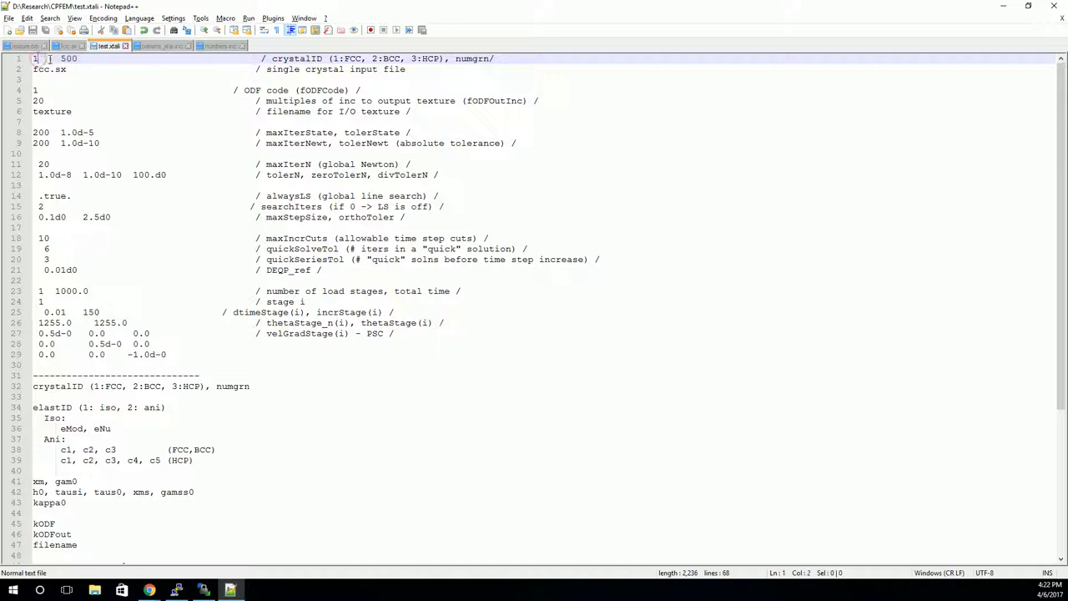
left_click(353, 59)
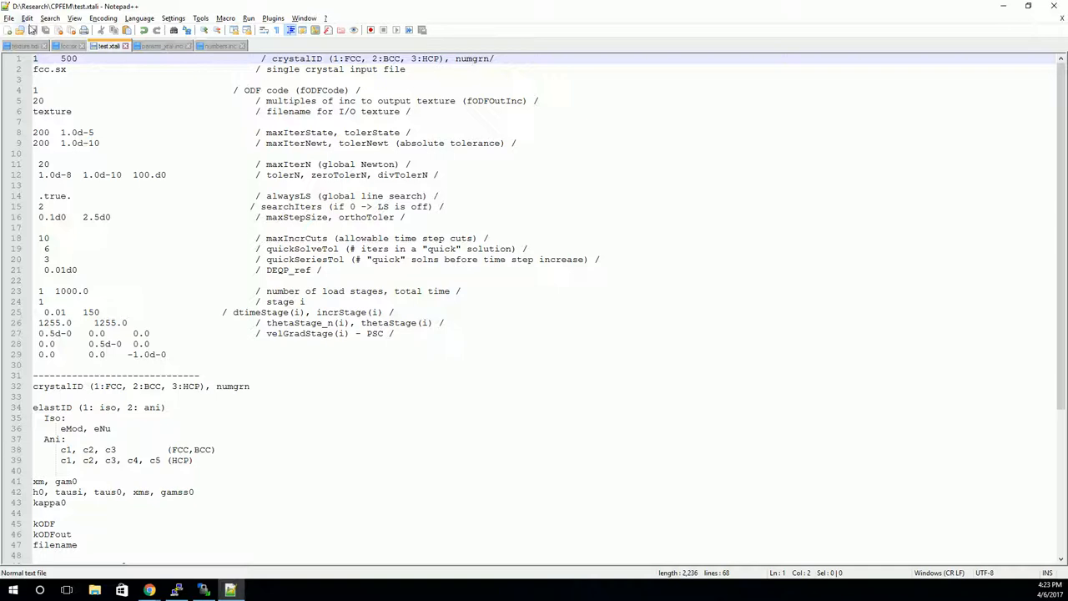
left_click(83, 59)
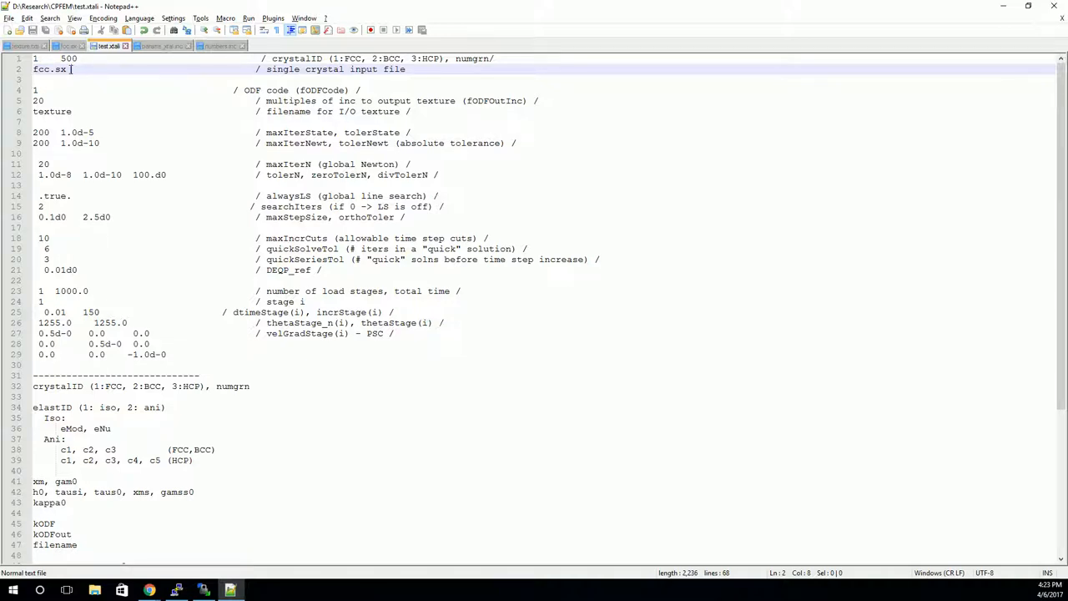
mouse_move(151, 104)
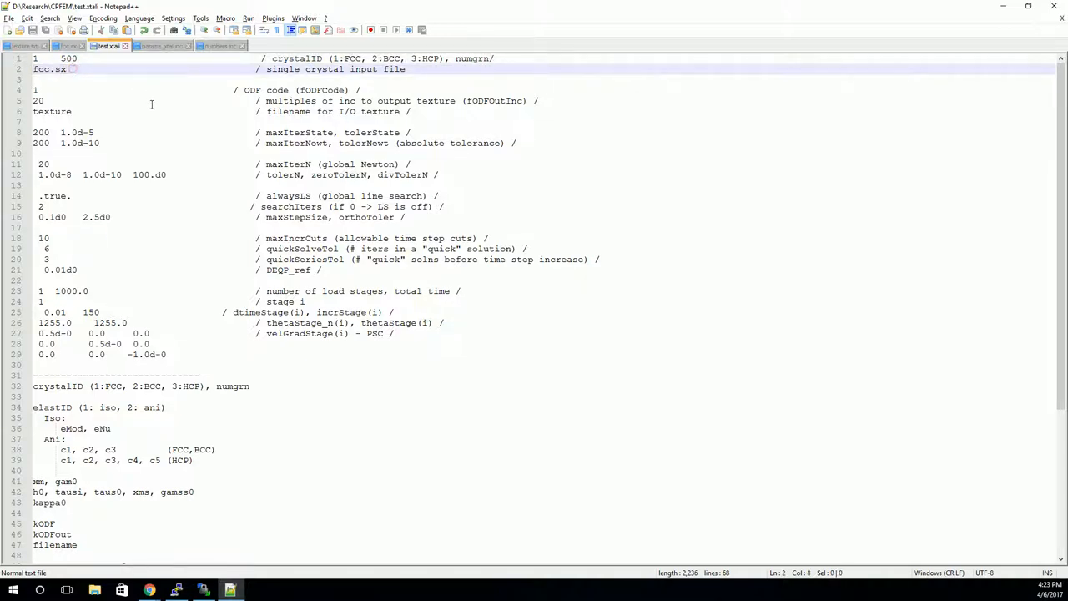
double_click(52, 111)
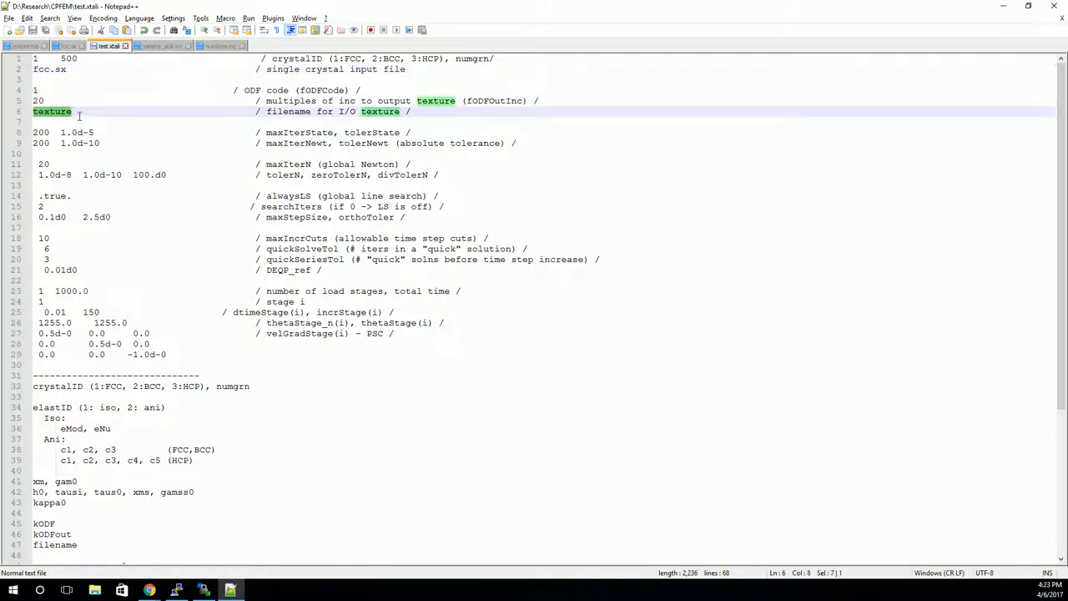
mouse_move(25, 46)
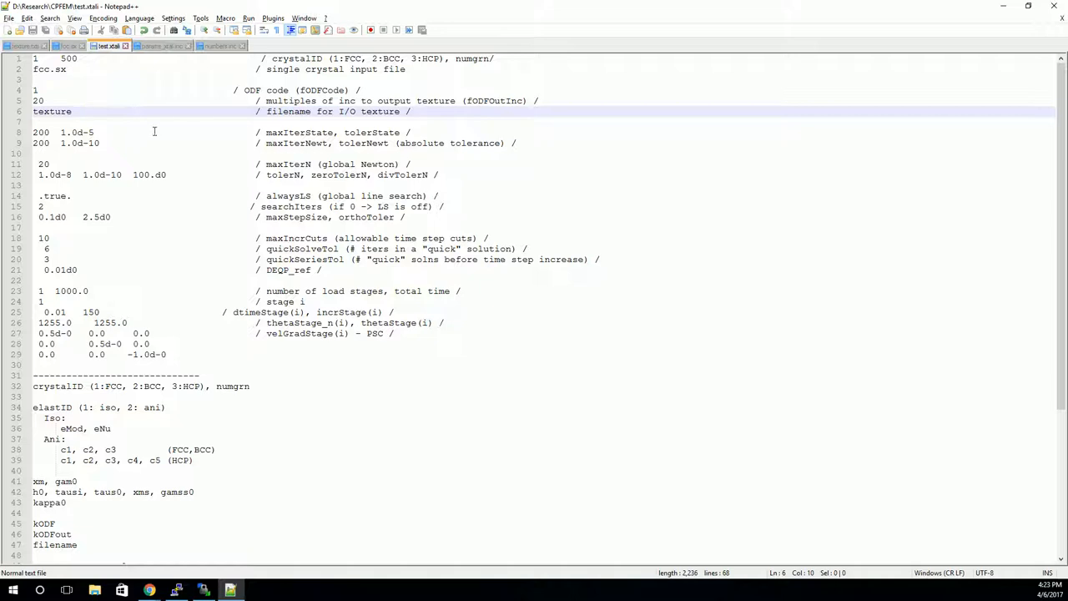
mouse_move(82, 120)
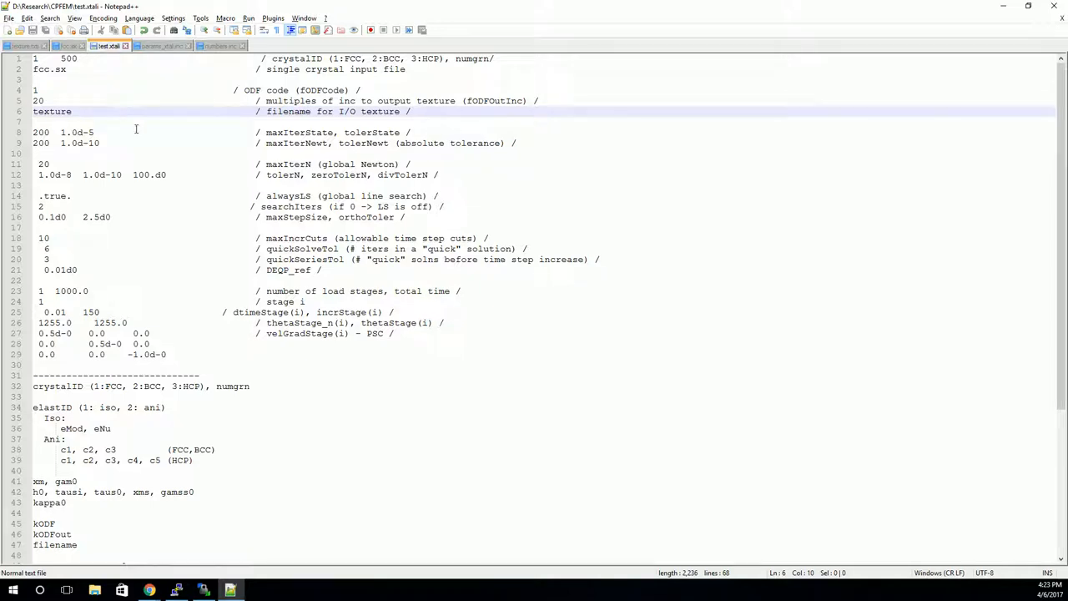
mouse_move(157, 115)
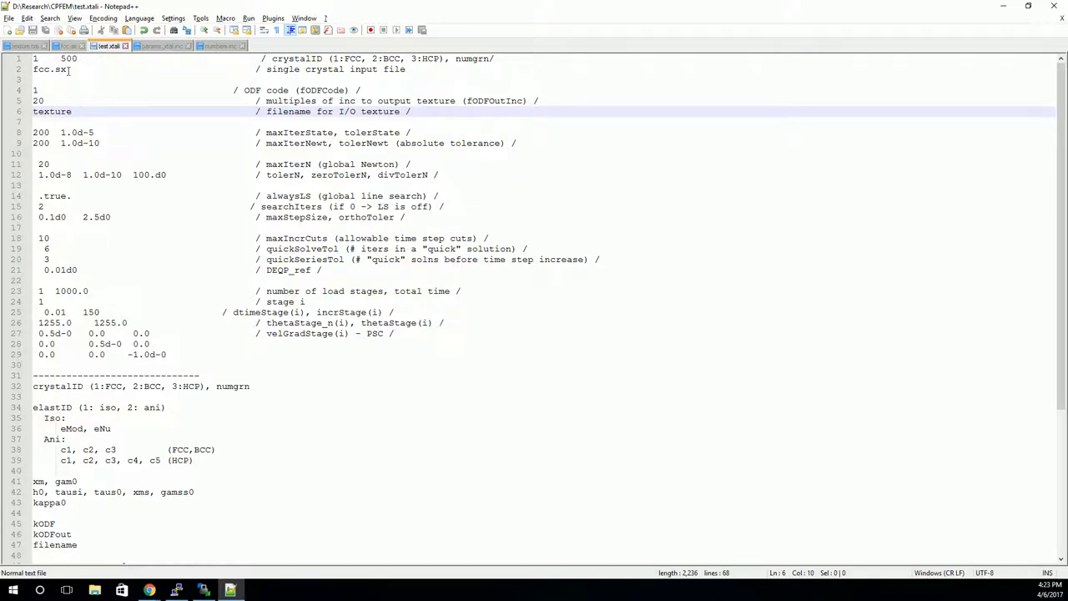
Step: Review fcc.sx, singling out the line 16 twin threshold and line 14 hardening values
left_click(68, 46)
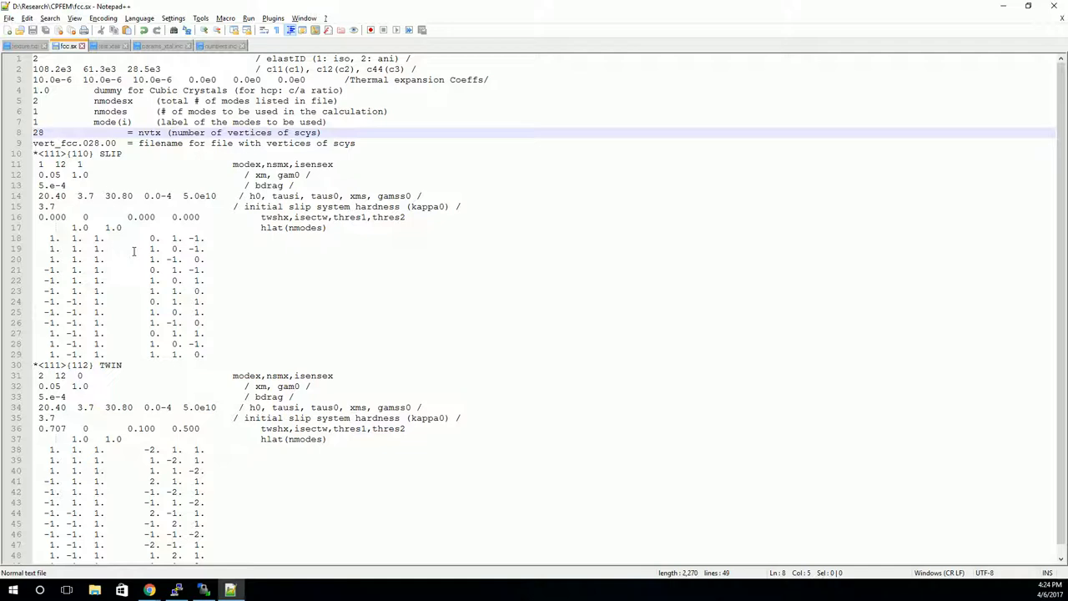
mouse_move(296, 234)
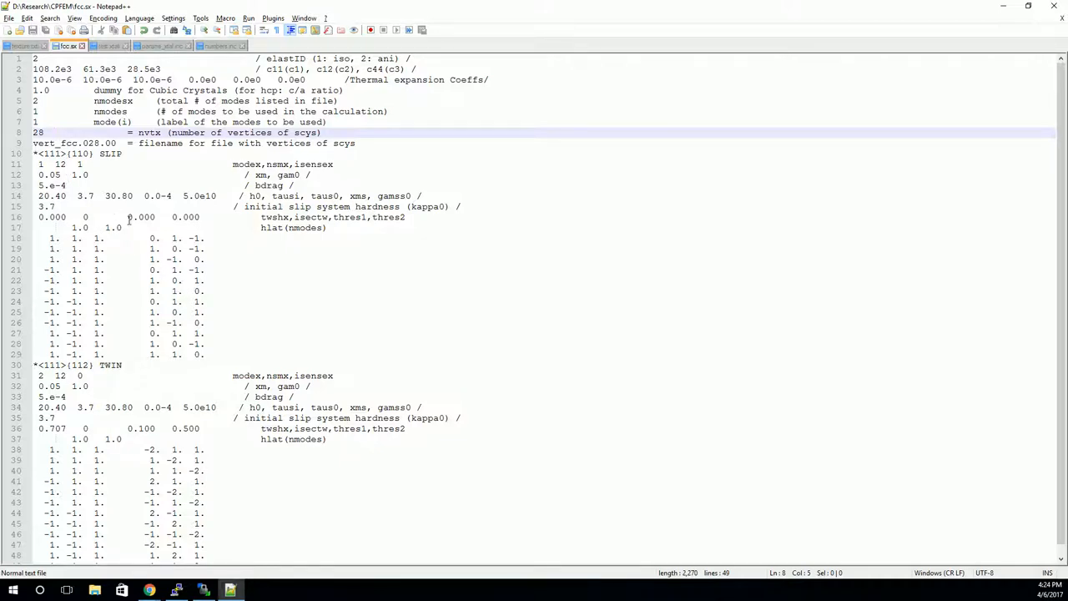
double_click(52, 185)
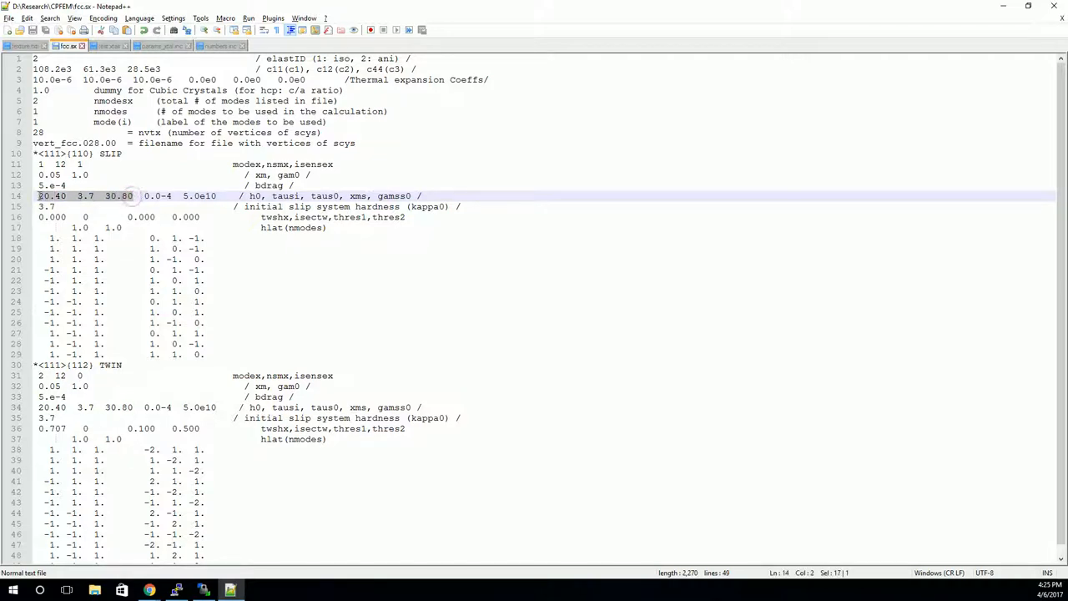
left_click(132, 195)
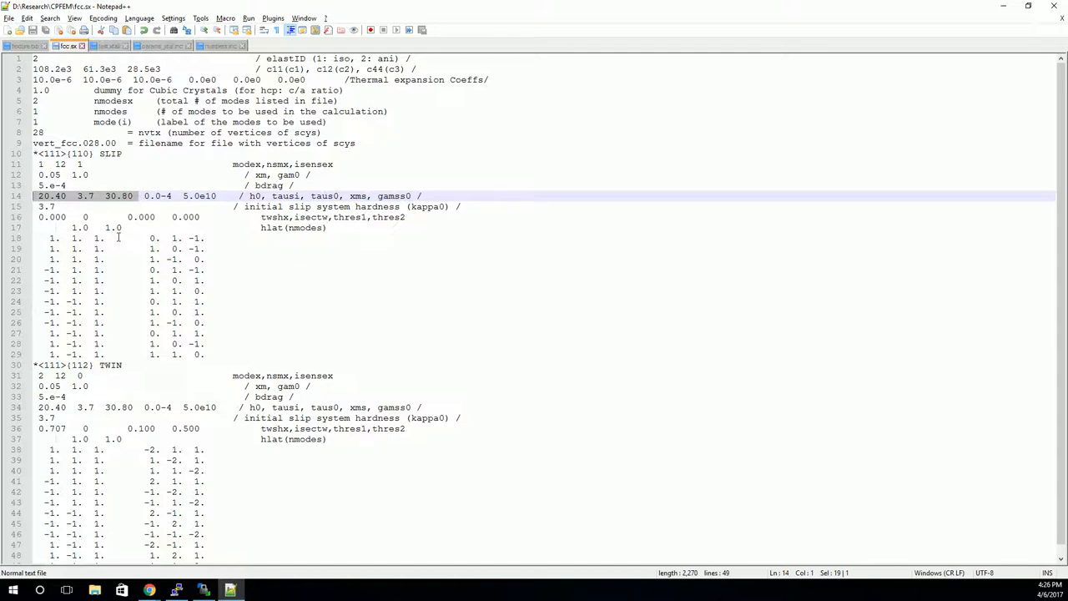
mouse_move(243, 232)
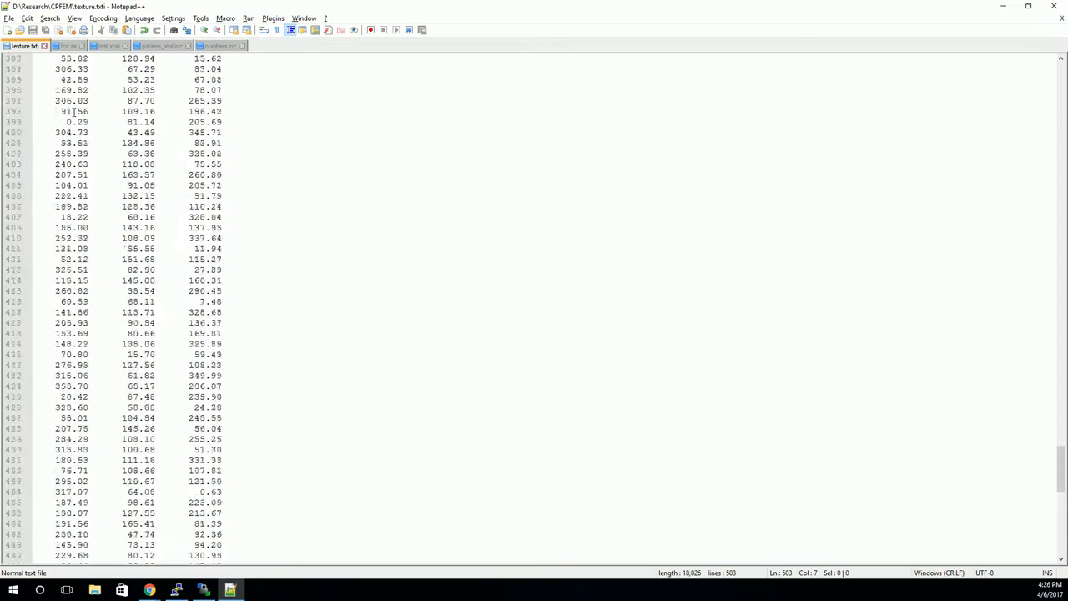
Step: Scroll texture.txti back to the top, then view params_xtal.inc and numbers.inc
scroll("up", 3)
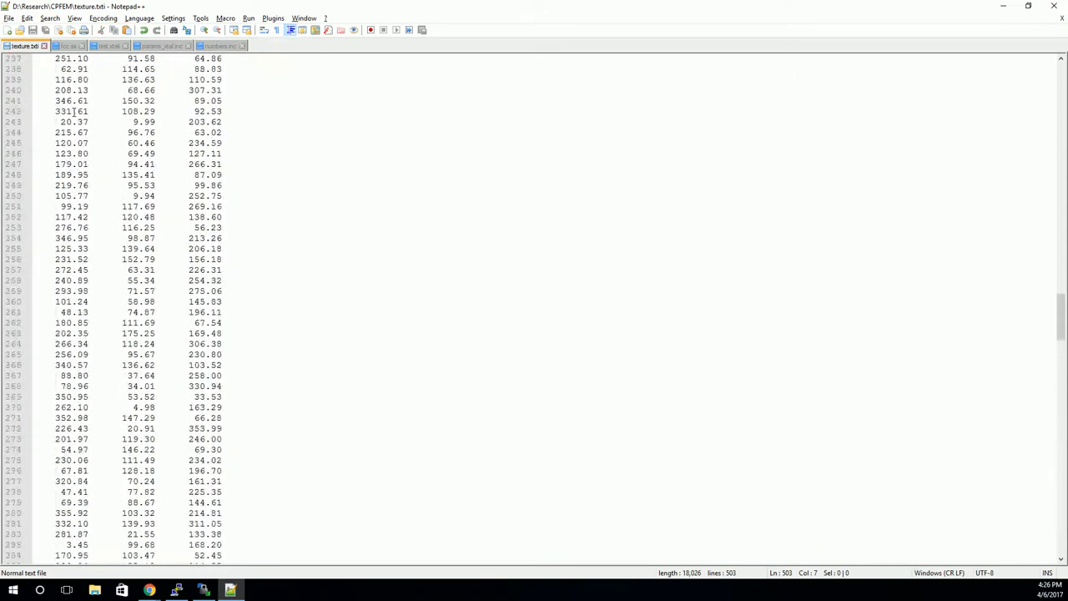
scroll("up", 3)
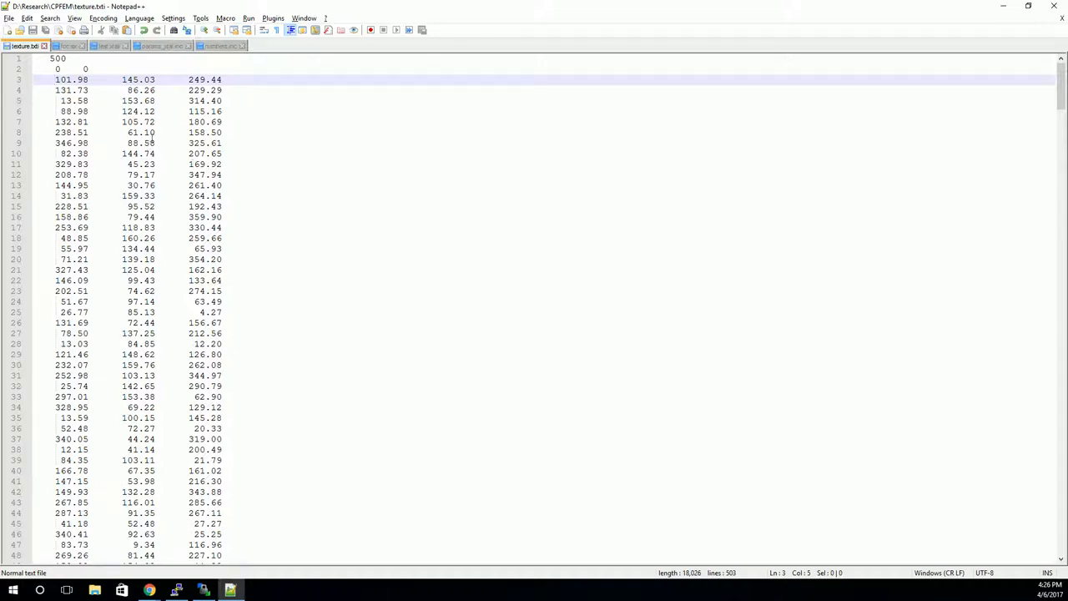
left_click(160, 46)
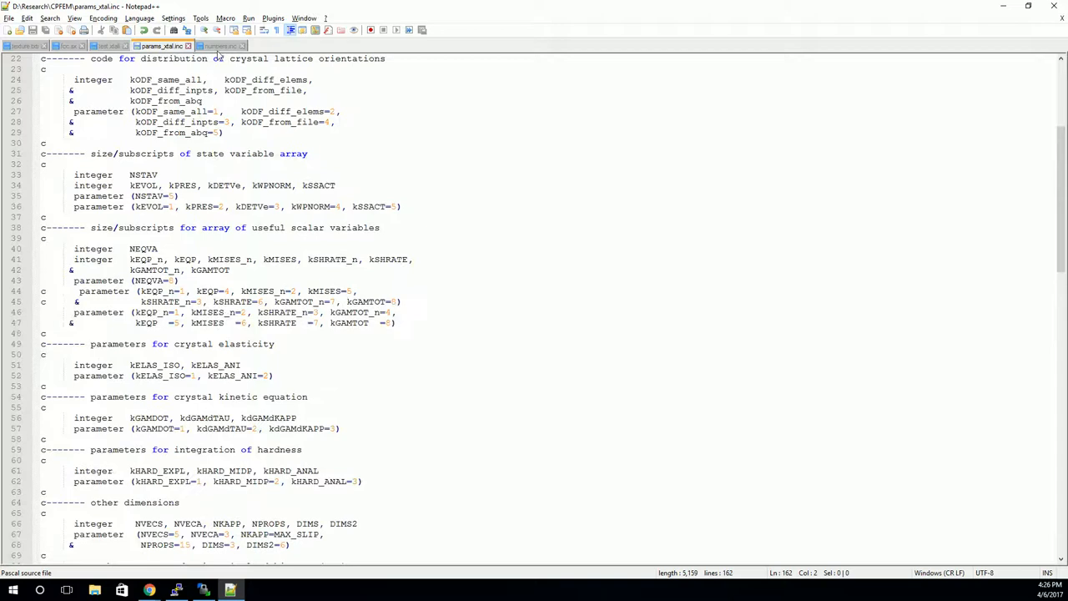
left_click(221, 45)
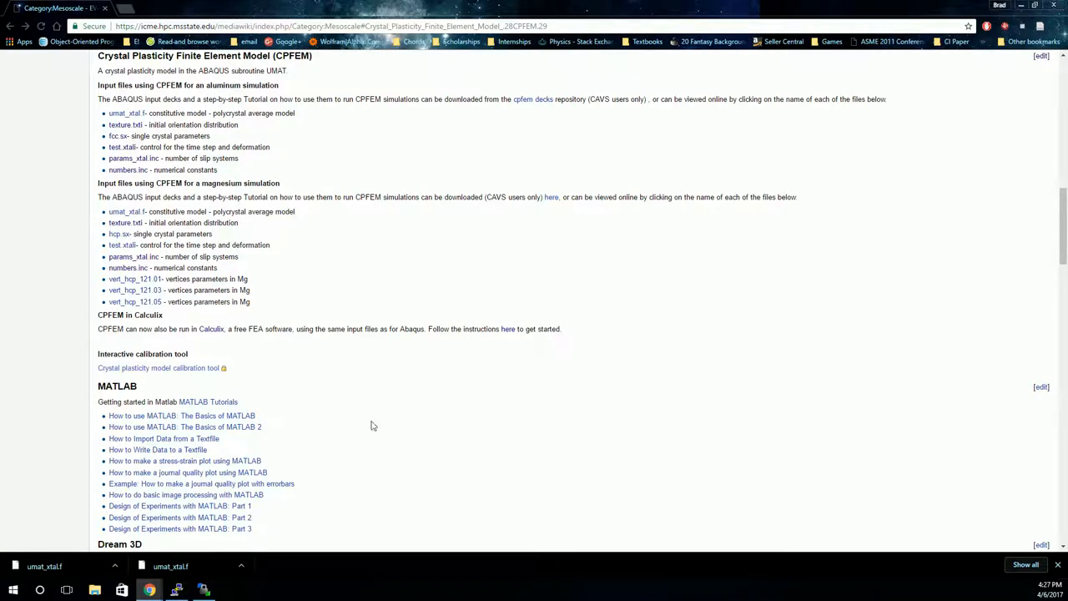
mouse_move(373, 423)
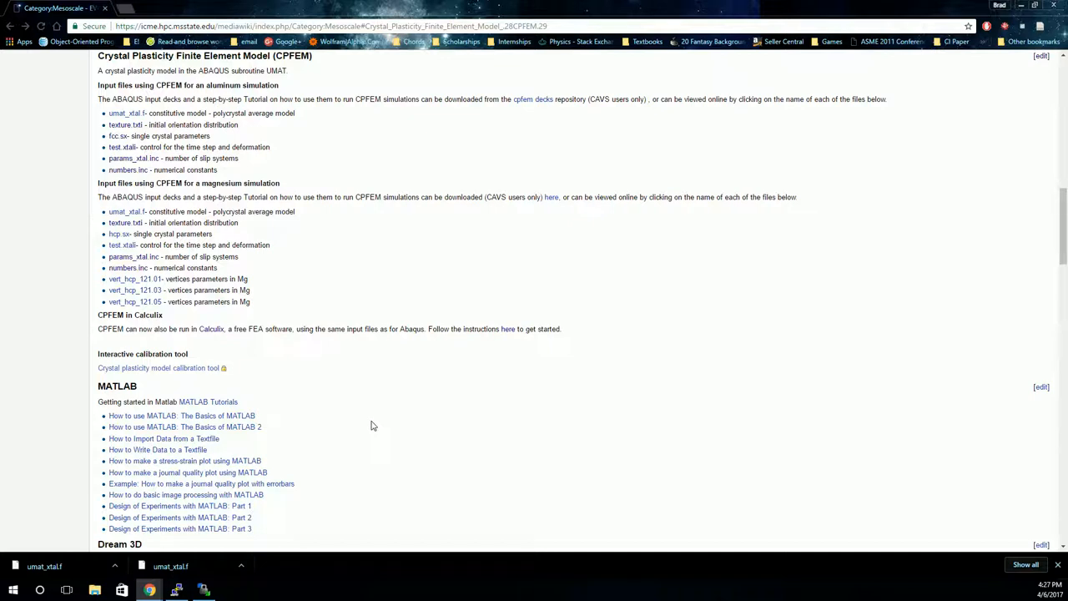
mouse_move(507, 329)
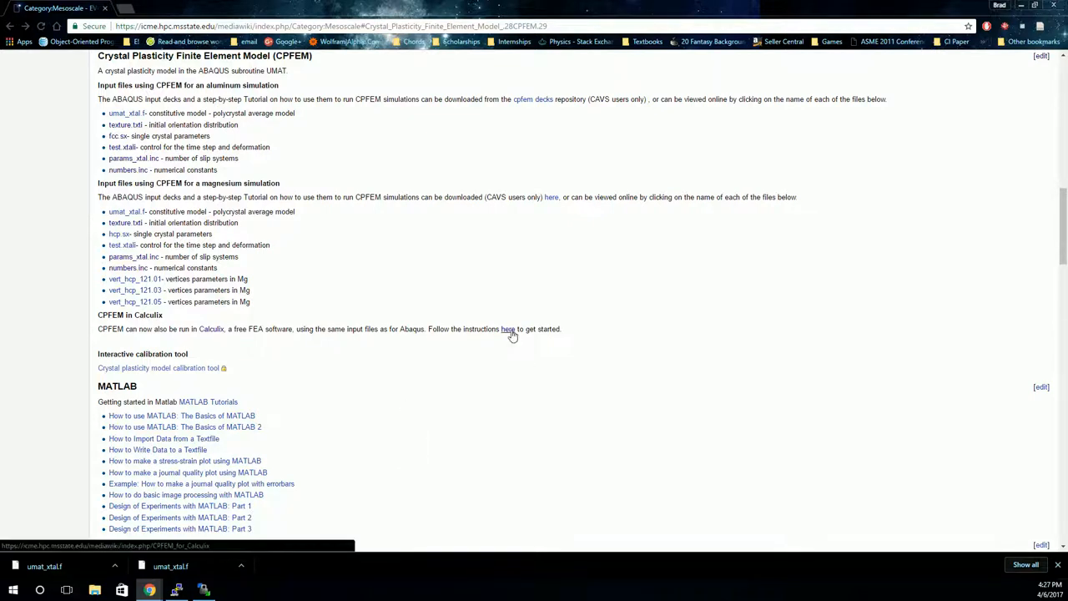
Step: Open Single-element.inp.txt through the CPFEM in Calculix instructions and select its text
left_click(507, 329)
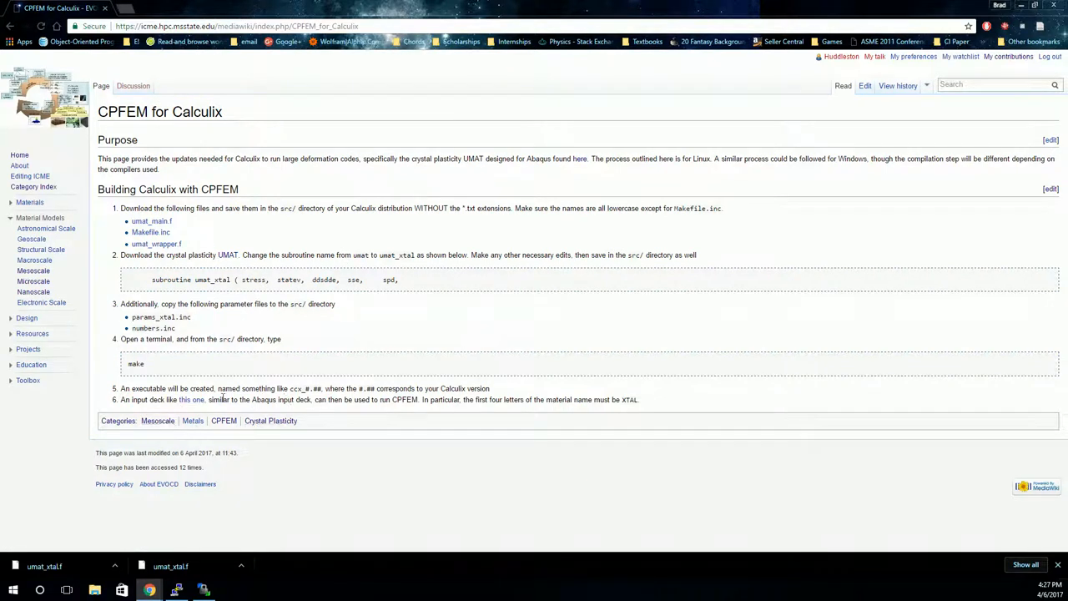
left_click(192, 400)
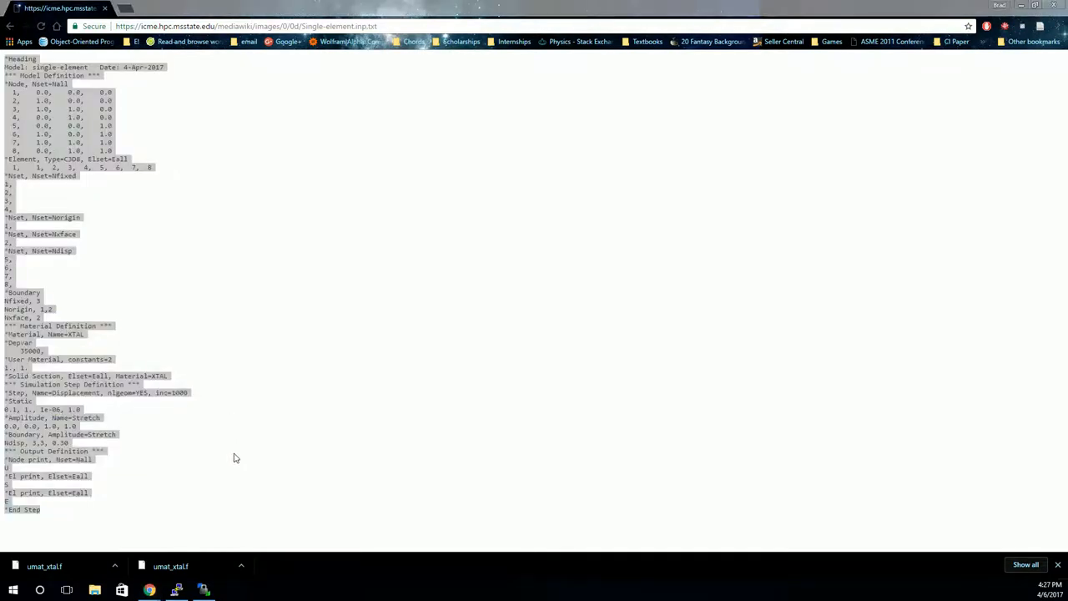
left_click(230, 590)
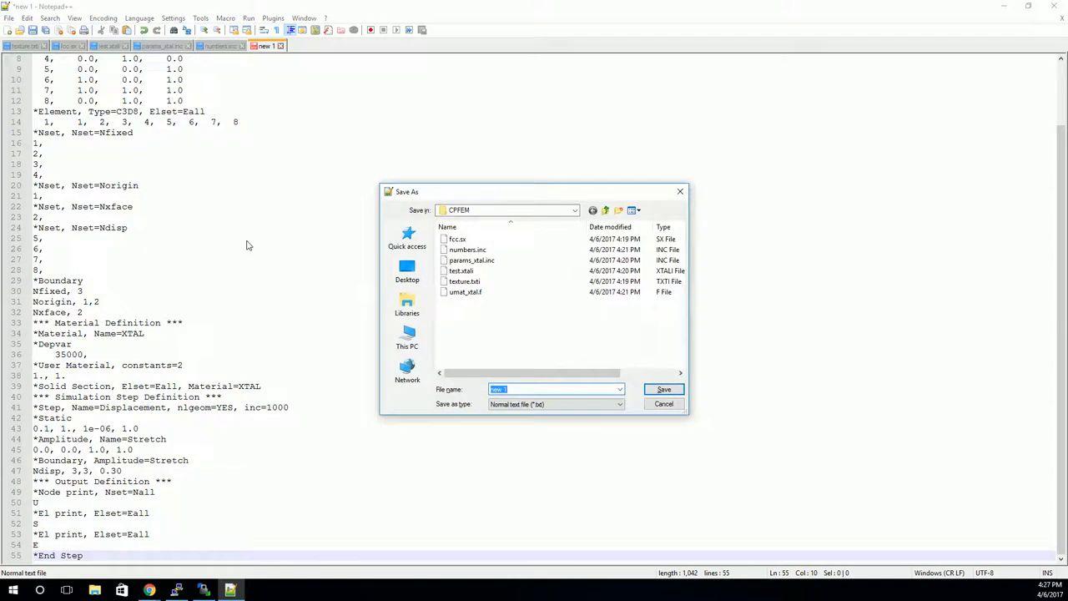
Step: Save the input deck as single-element.inp using the All types (*.*) file type
type("single-element.inp")
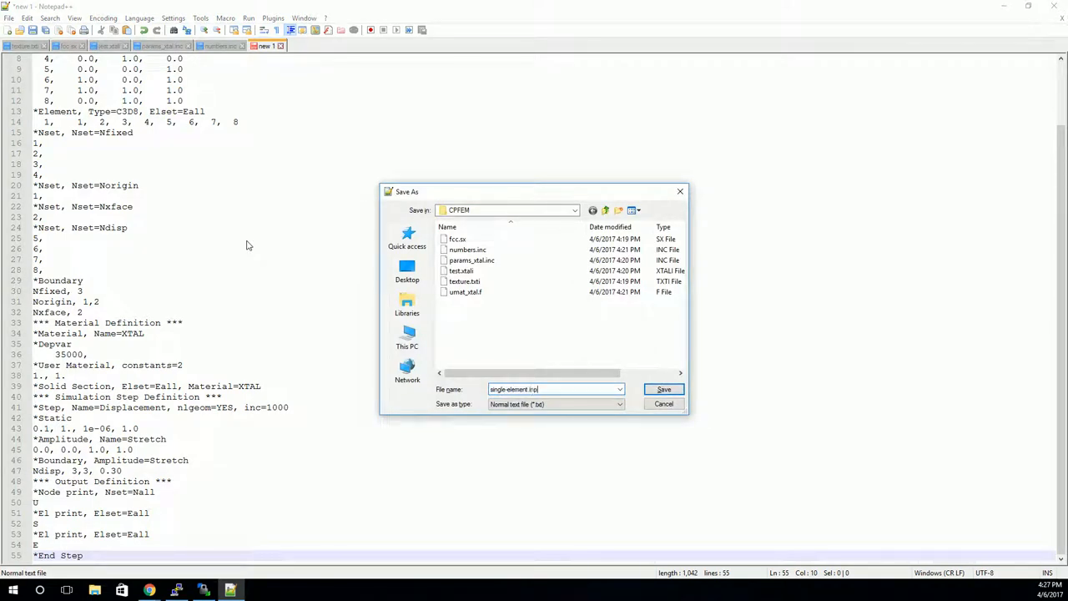
left_click(618, 404)
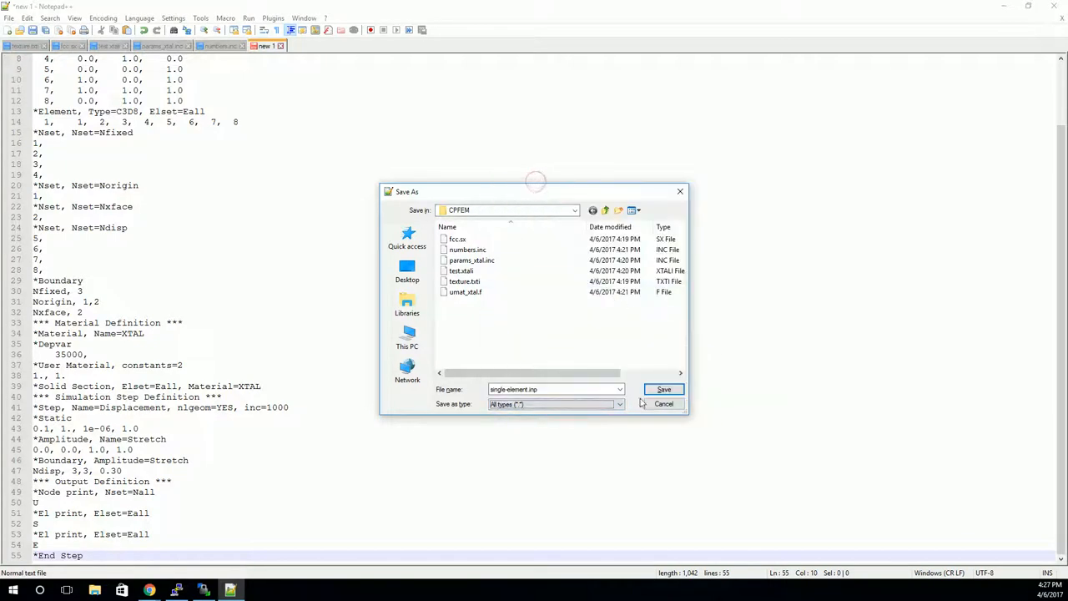
left_click(664, 389)
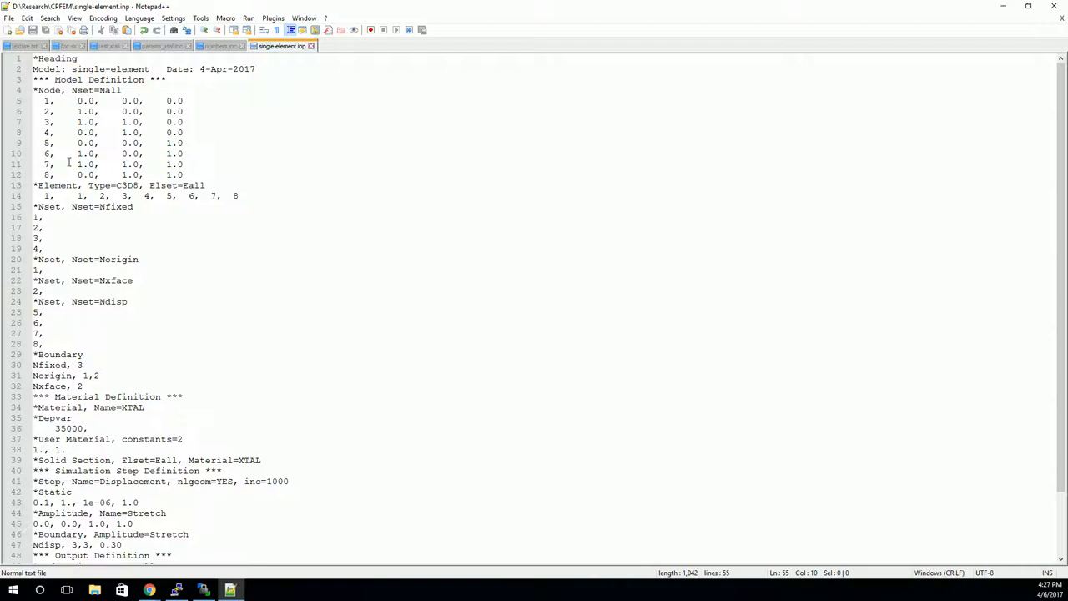
mouse_move(109, 188)
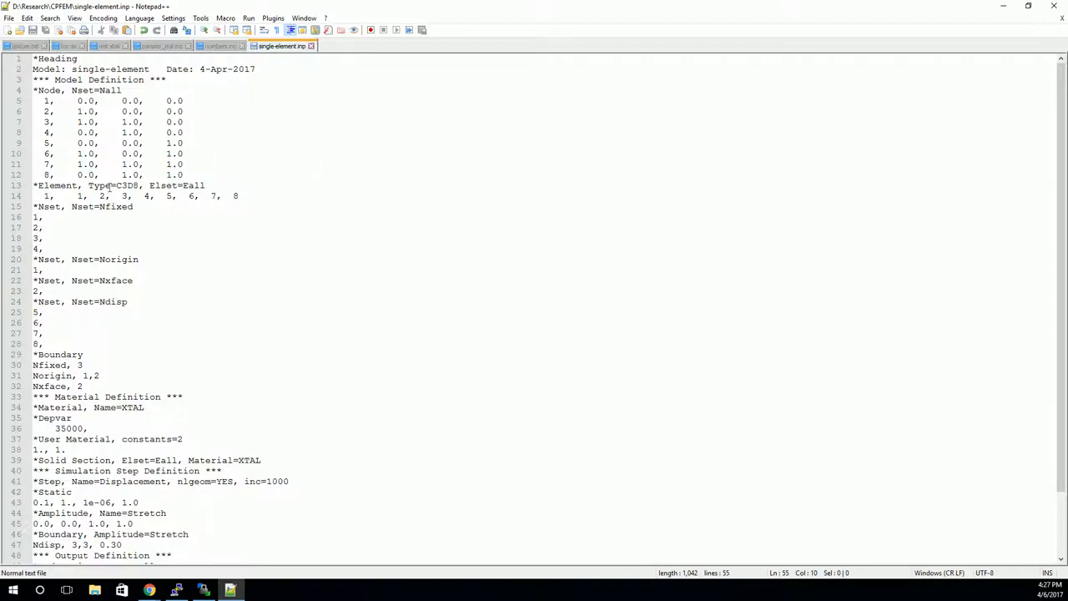
mouse_move(167, 227)
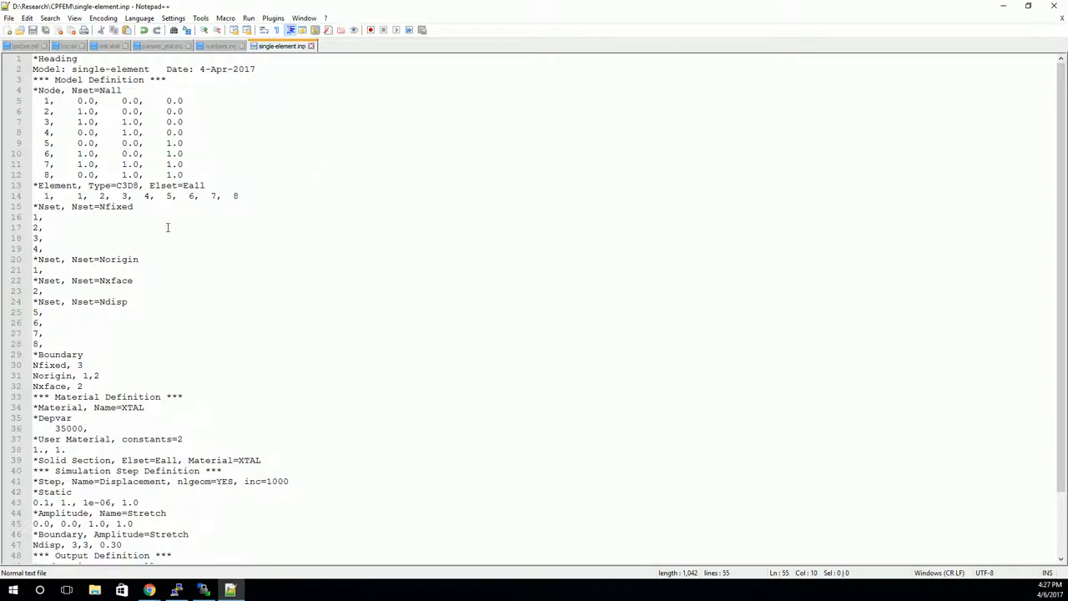
Step: Change the *Static step values on line 43 to 0.05, 1., 1e-06, 0.05
scroll("down", 3)
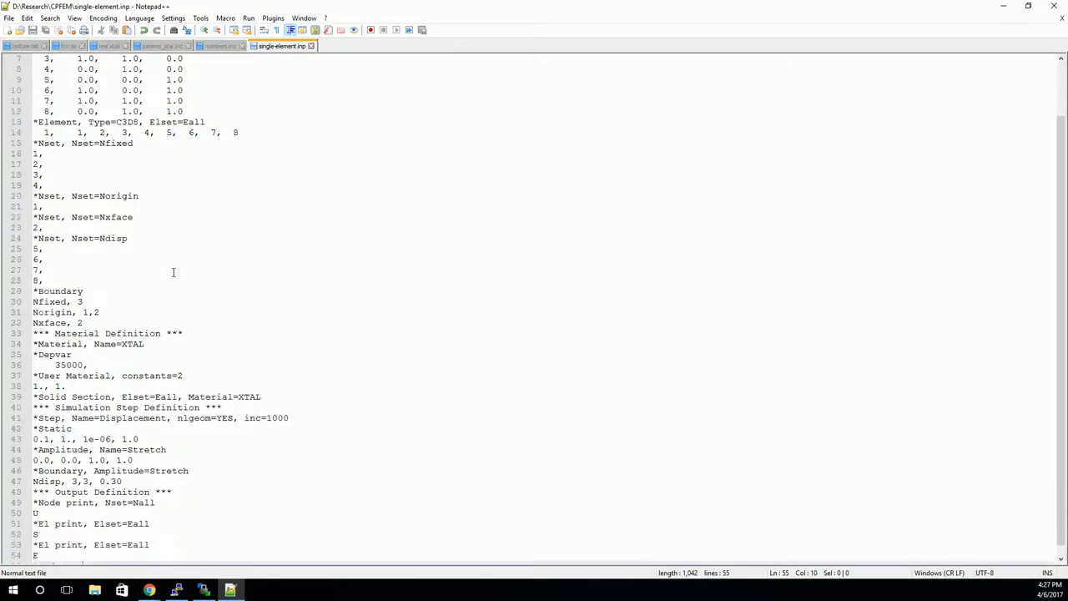
mouse_move(148, 292)
type("05")
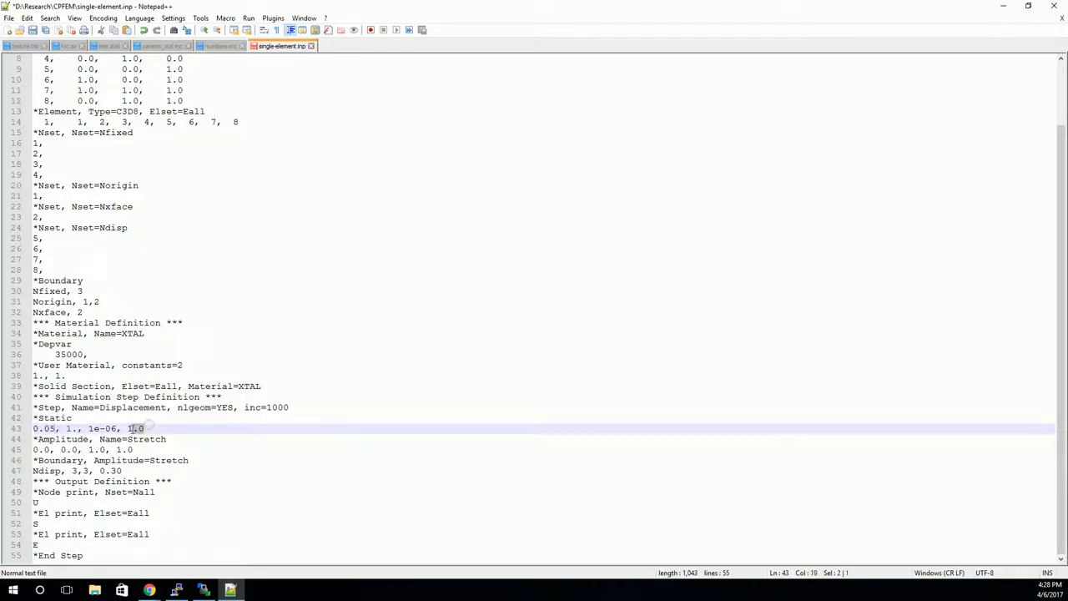
type("0.5")
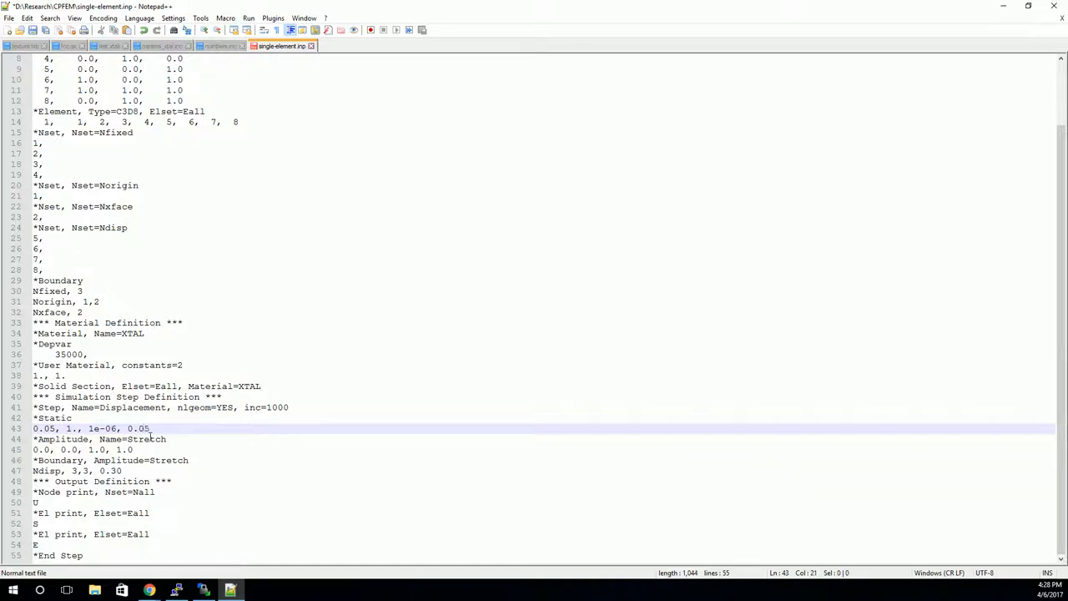
left_click(152, 429)
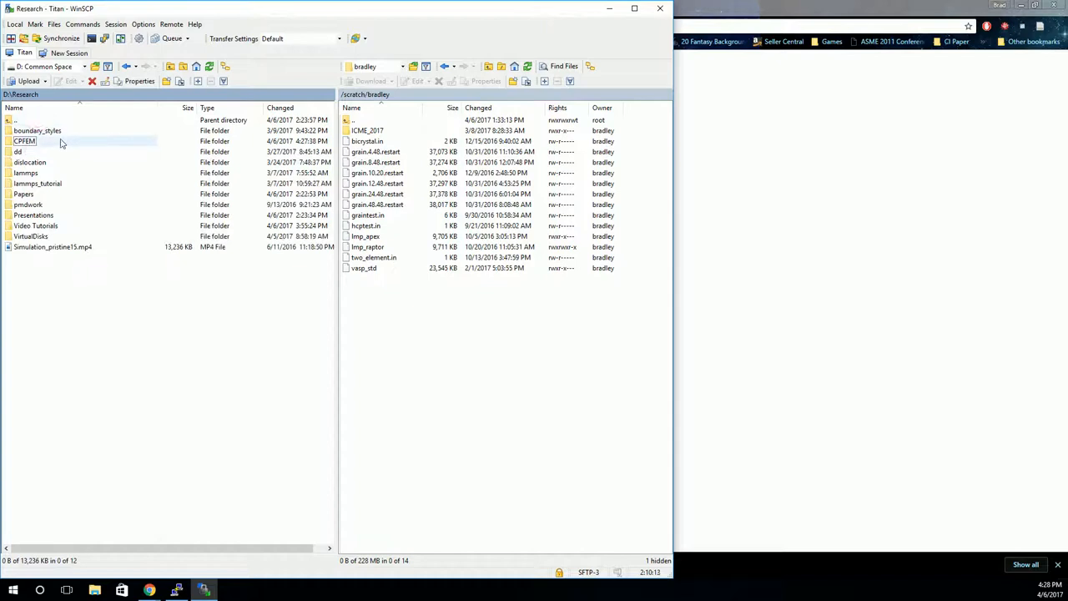
Step: Upload the CPFEM folder from local D:\Research to the remote scratch directory
left_click(25, 141)
type("abaqus job")
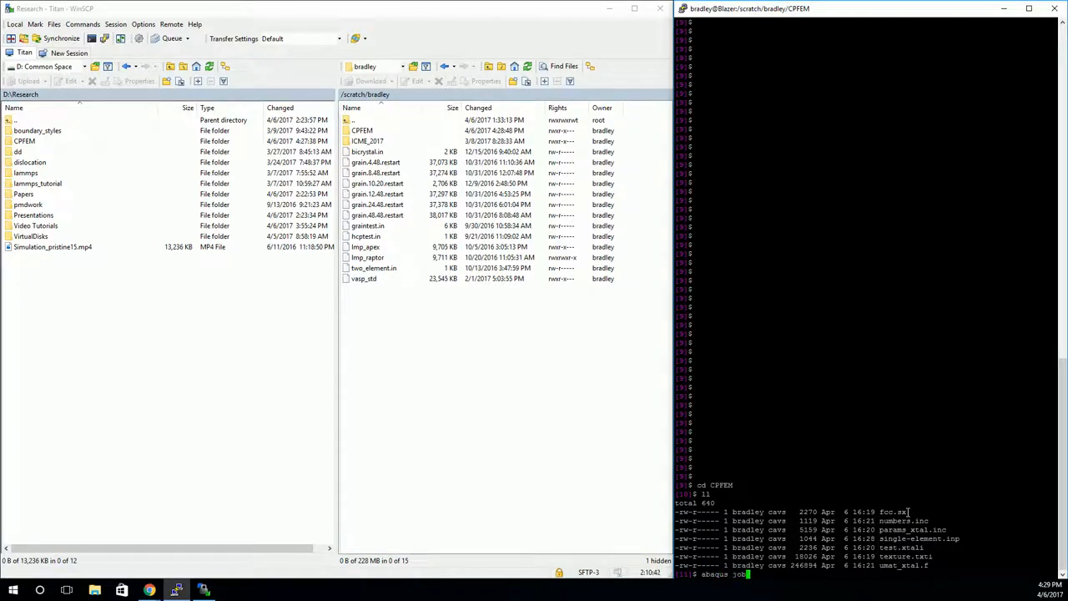
Step: Run abaqus job=single-element user=umat_xtal.f in the CPFEM directory
type("=sin")
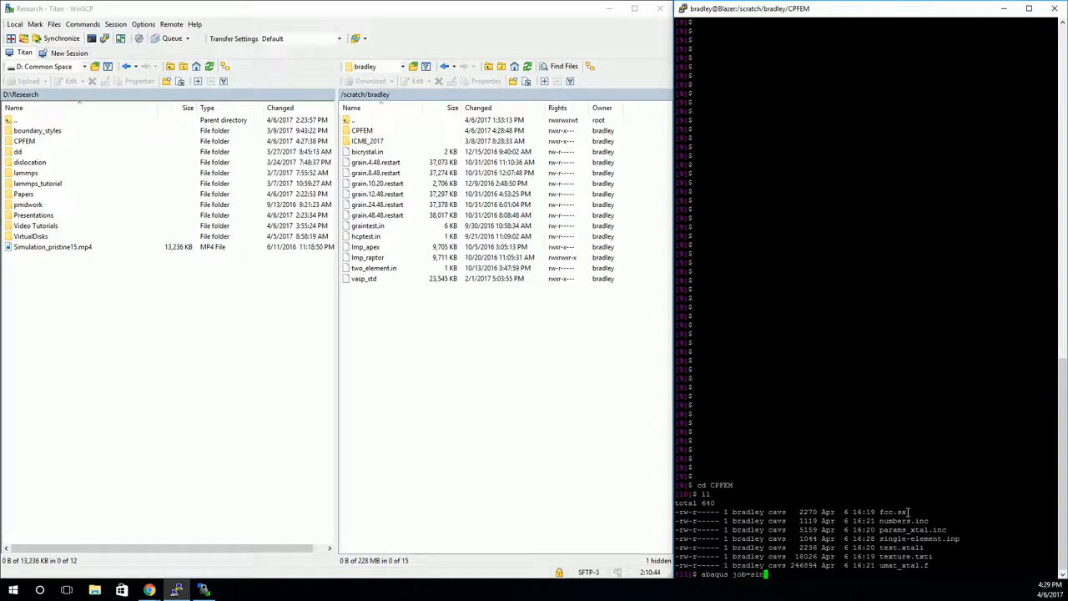
type("single-elem")
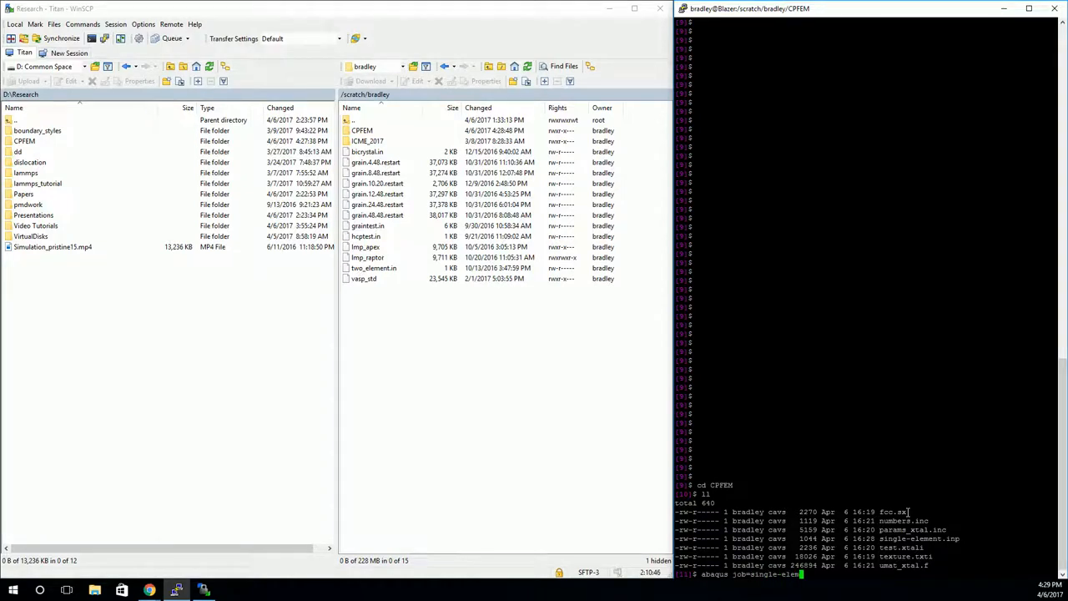
type("ent")
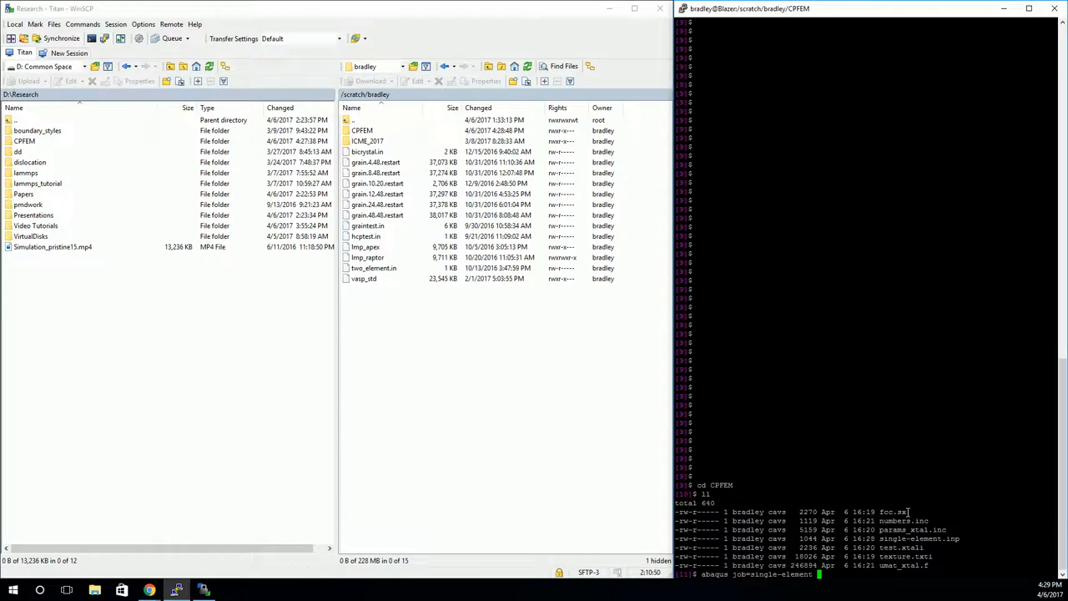
type("user=umat_xtal.")
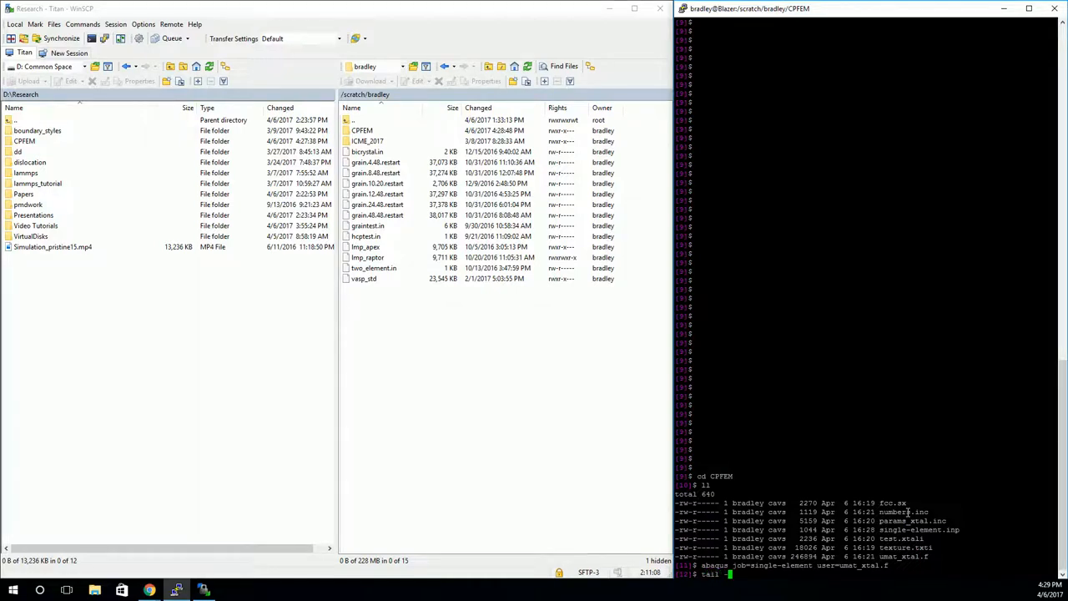
Step: Follow single-element.log with tail -f until the job reports COMPLETED
type("f")
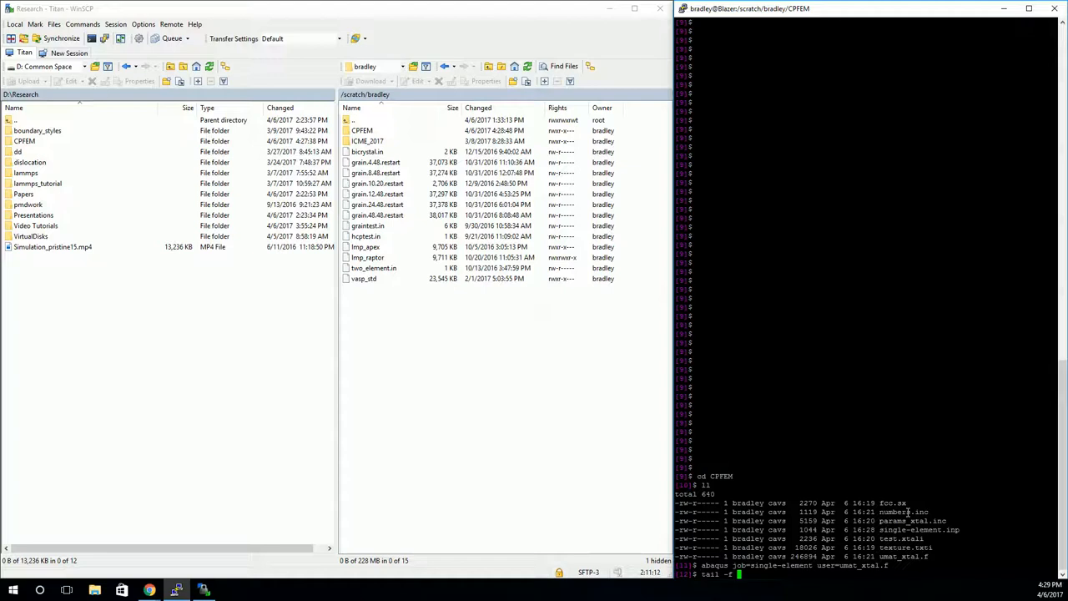
type("single-element.log")
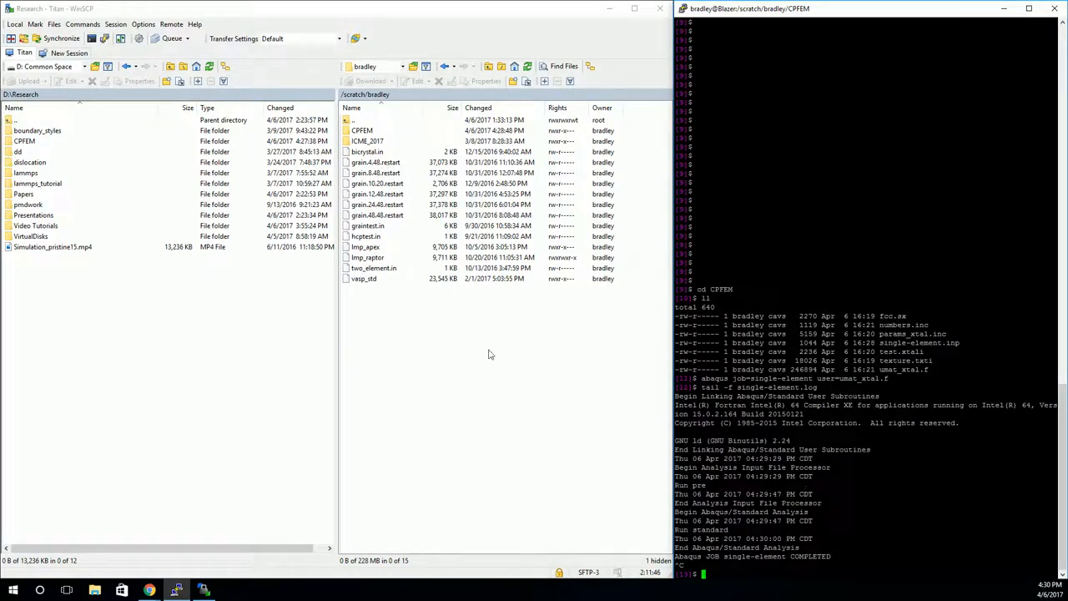
Step: Start EnSight as the free edition and dismiss the splash screen
double_click(25, 140)
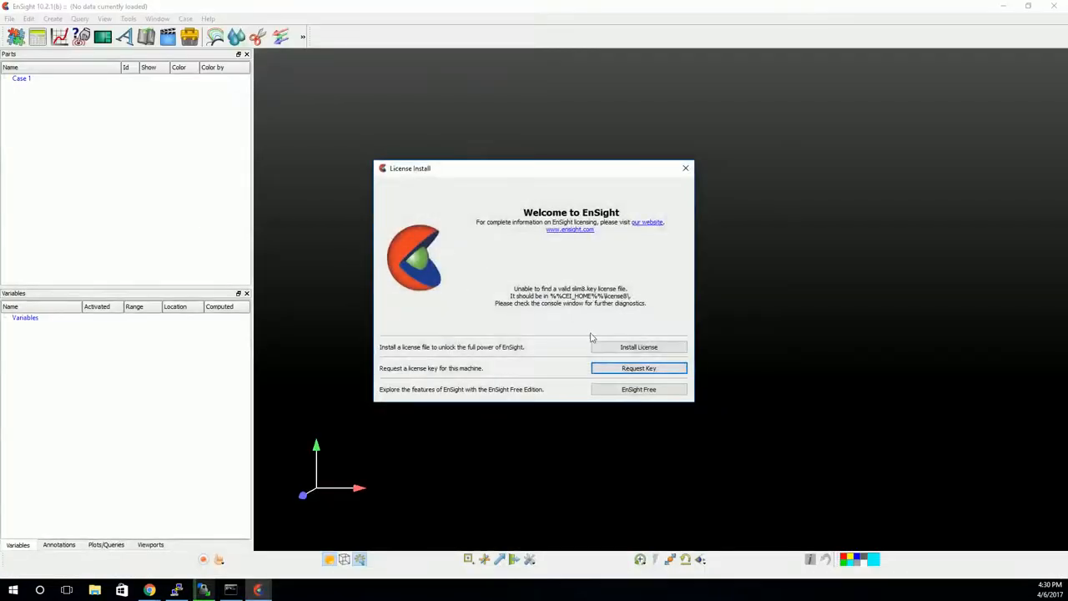
left_click(639, 389)
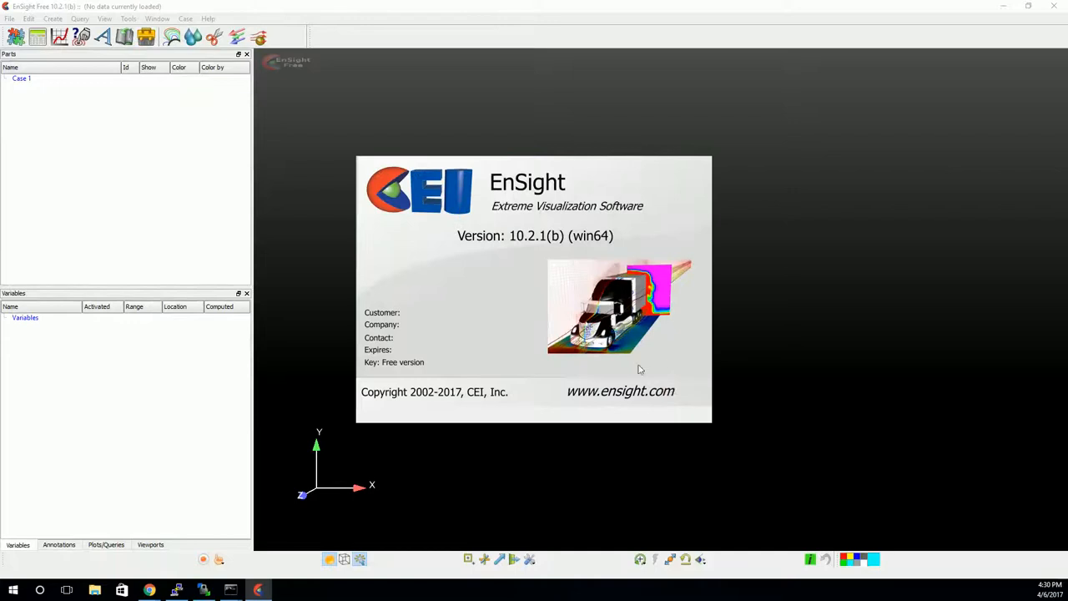
left_click(9, 19)
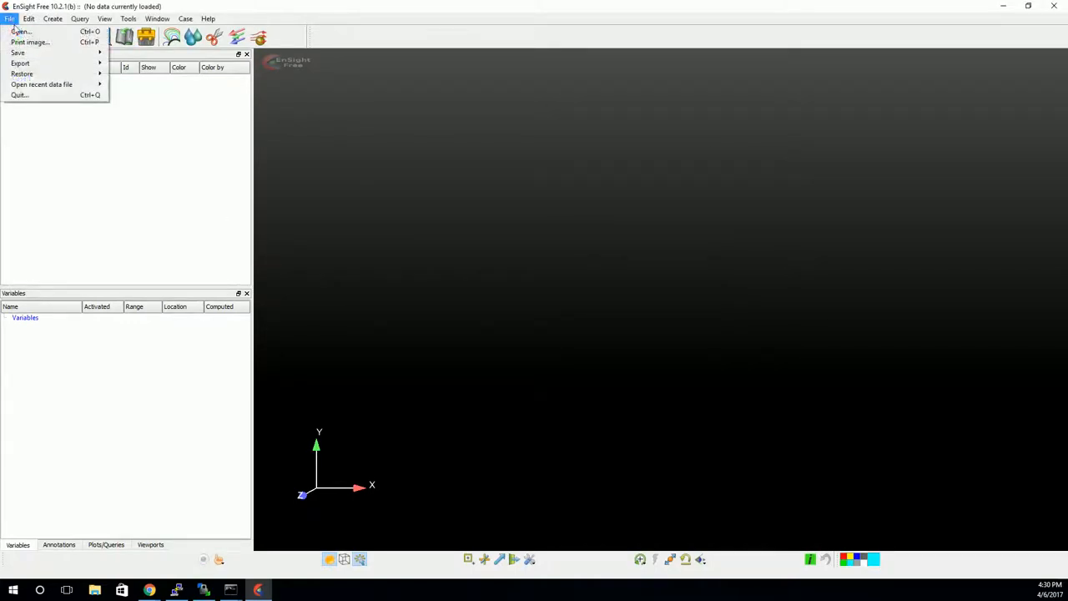
Step: Load single-element.odb from D:\Research\CPFEM with Load all parts
left_click(20, 31)
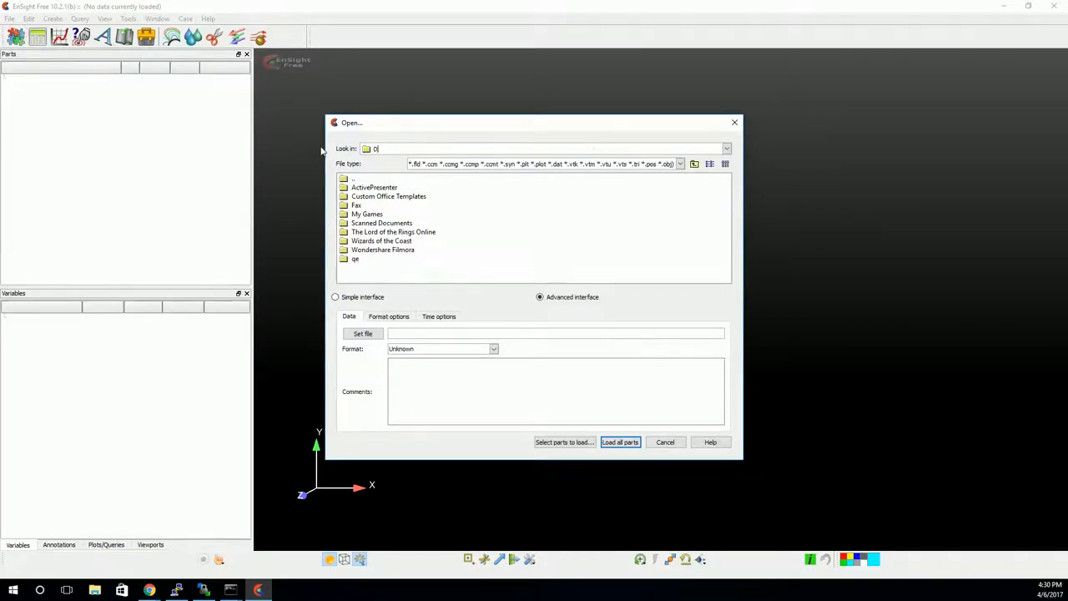
type(":\\Research\\")
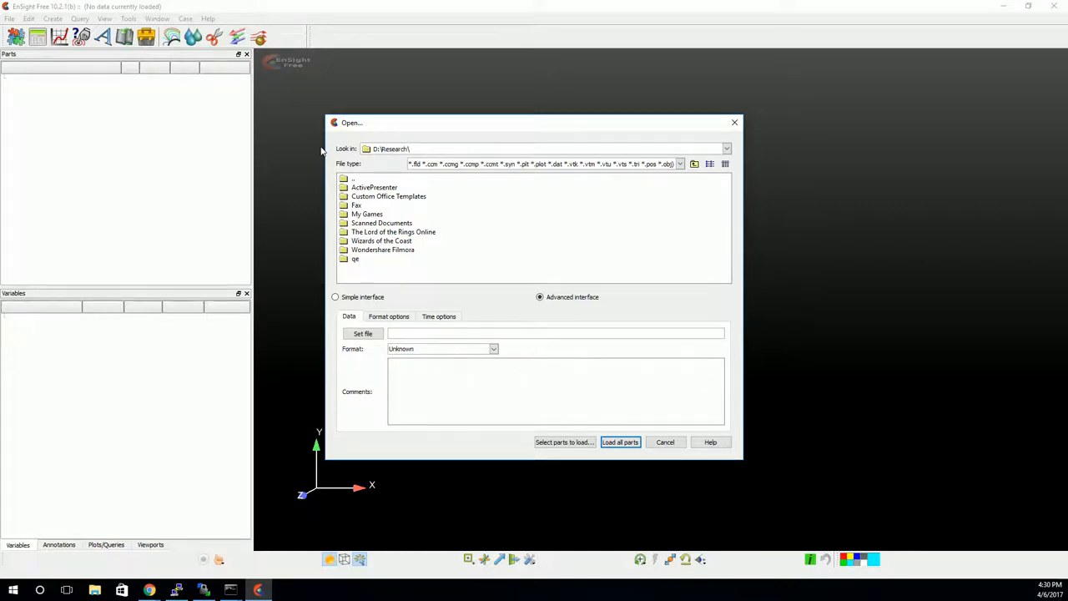
double_click(374, 178)
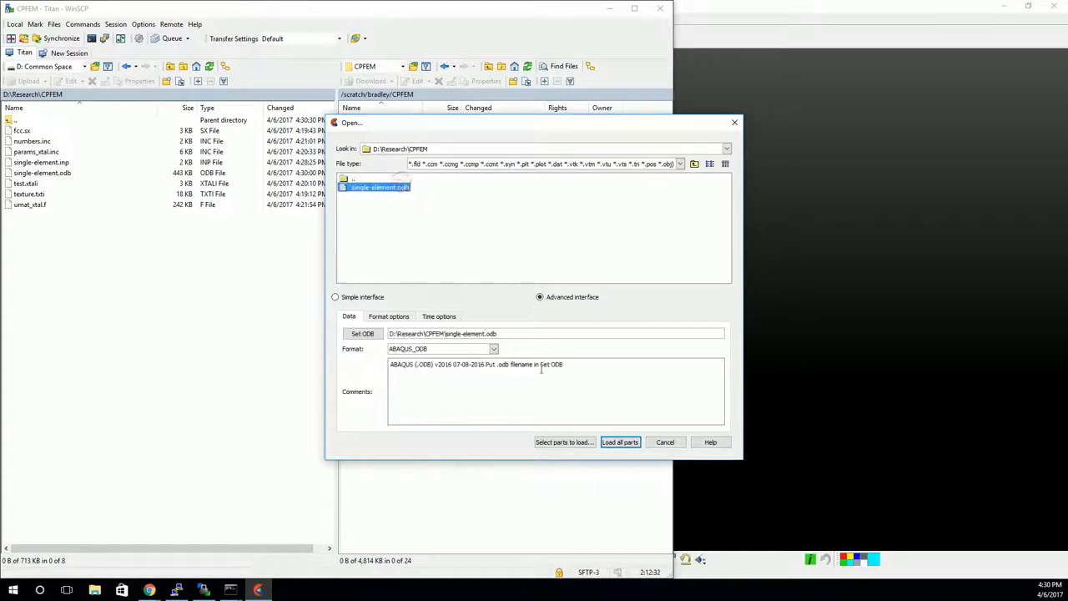
left_click(620, 442)
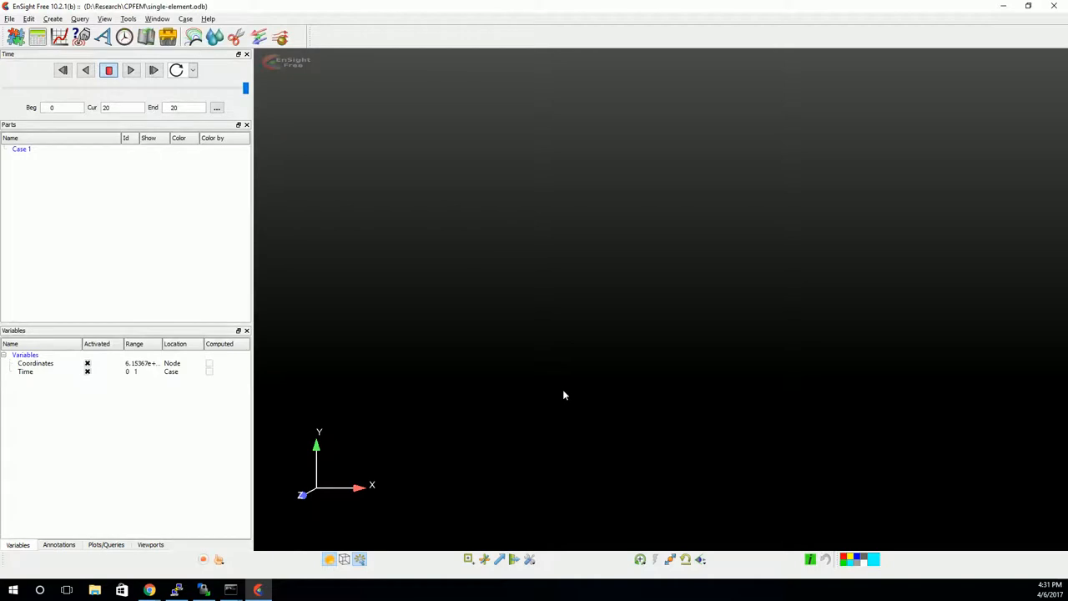
mouse_move(551, 396)
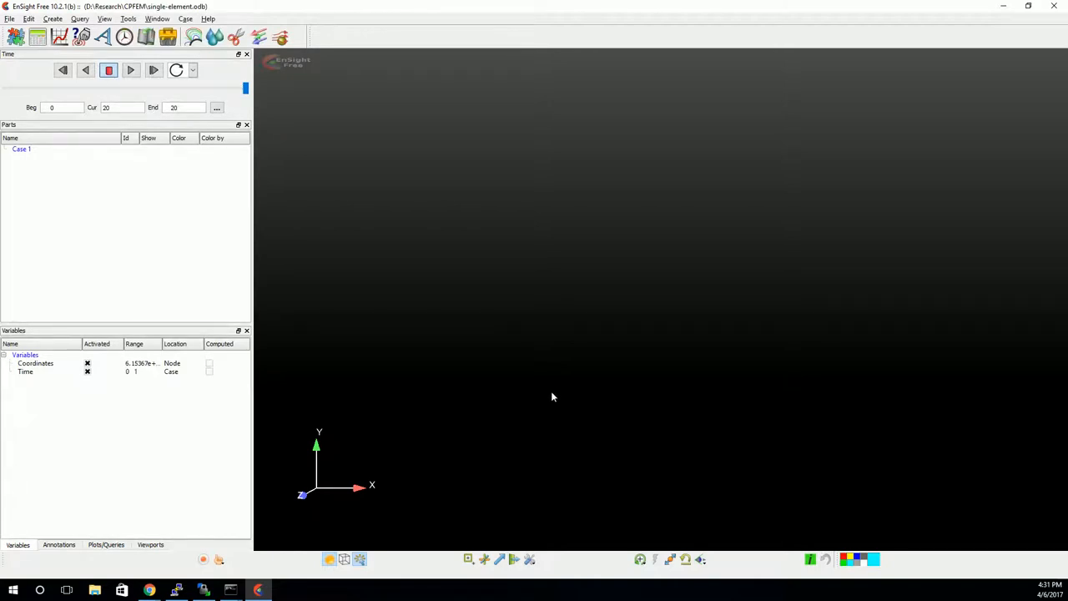
mouse_move(60, 378)
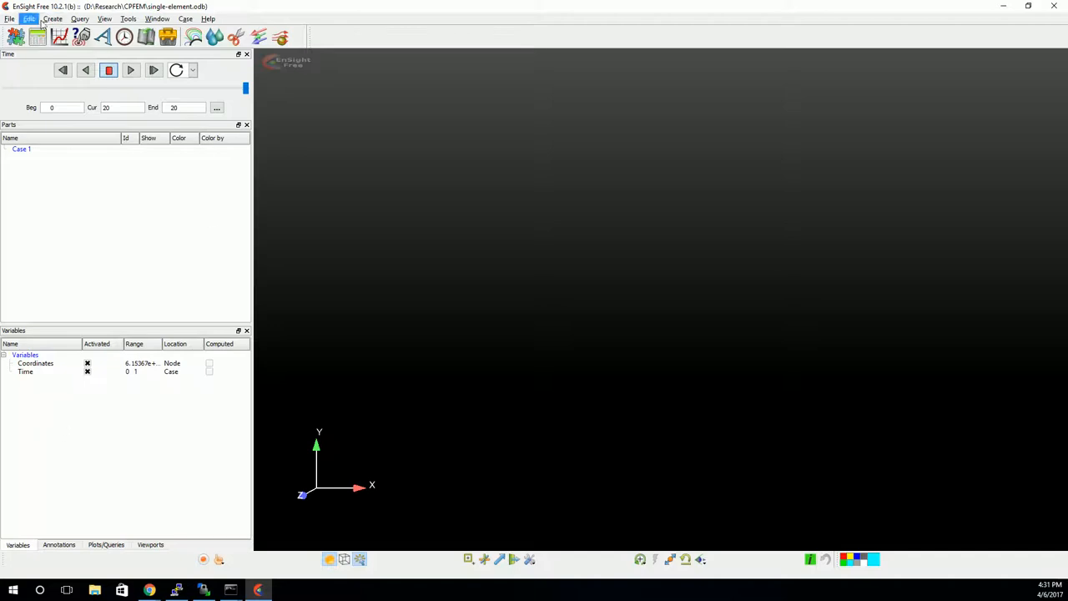
Step: Reload single-element.odb, replacing current data, with Load History data enabled
left_click(29, 19)
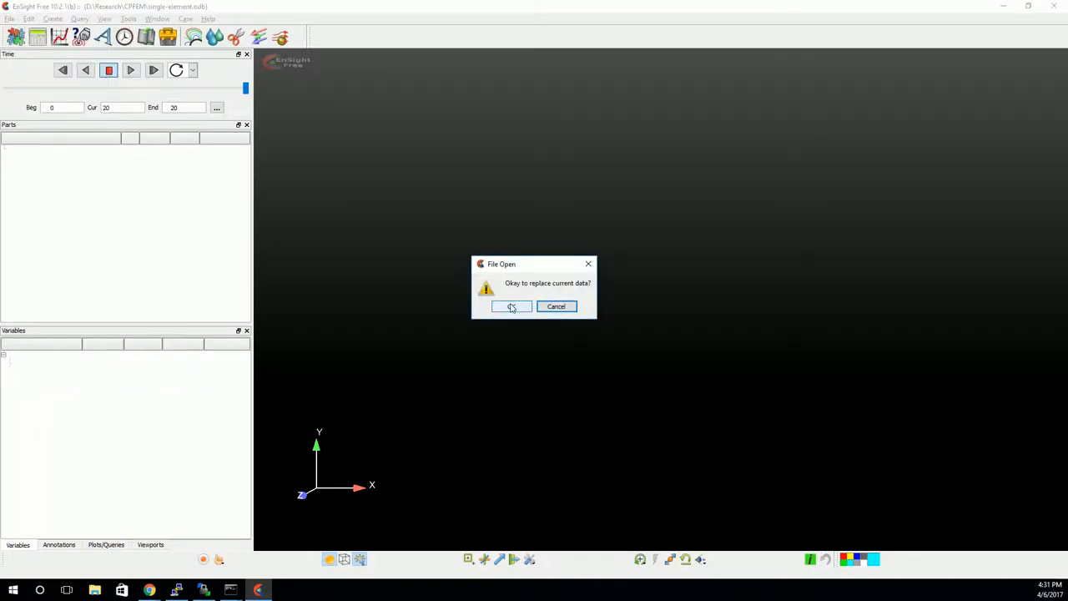
left_click(510, 306)
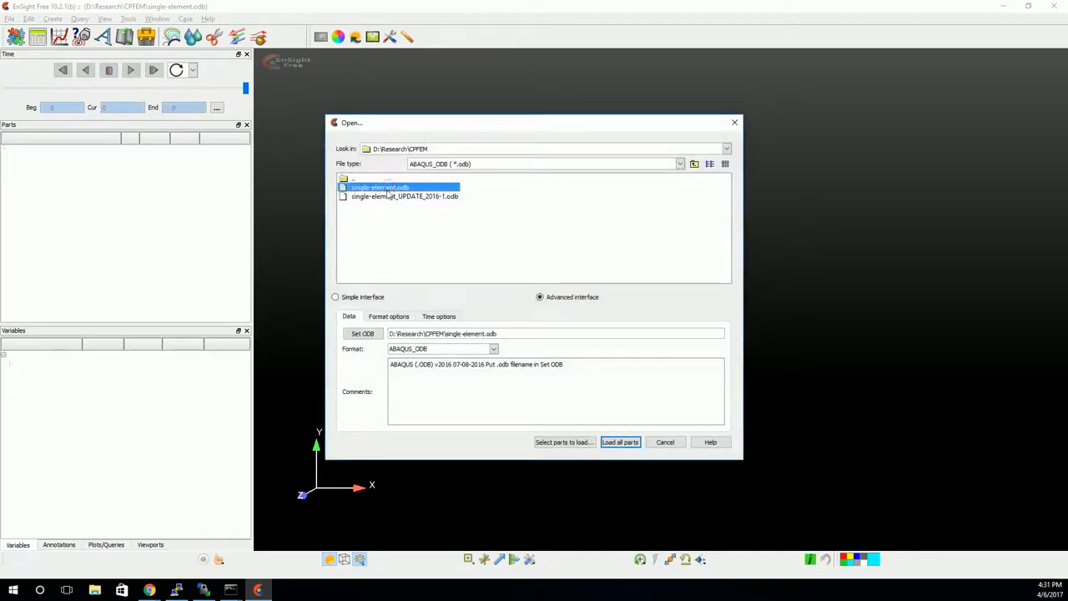
left_click(389, 316)
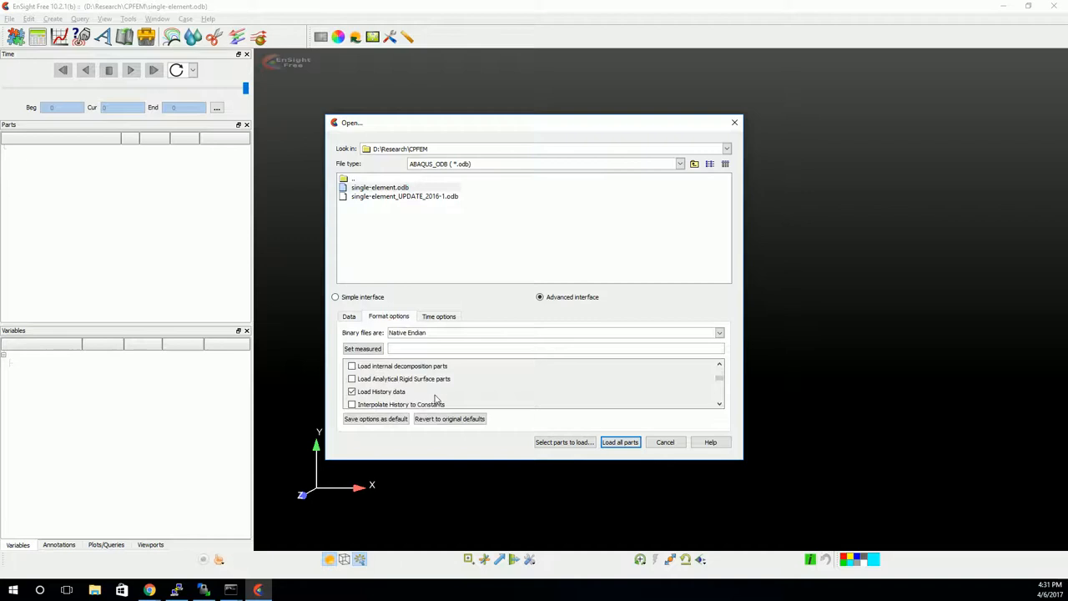
scroll("down", 3)
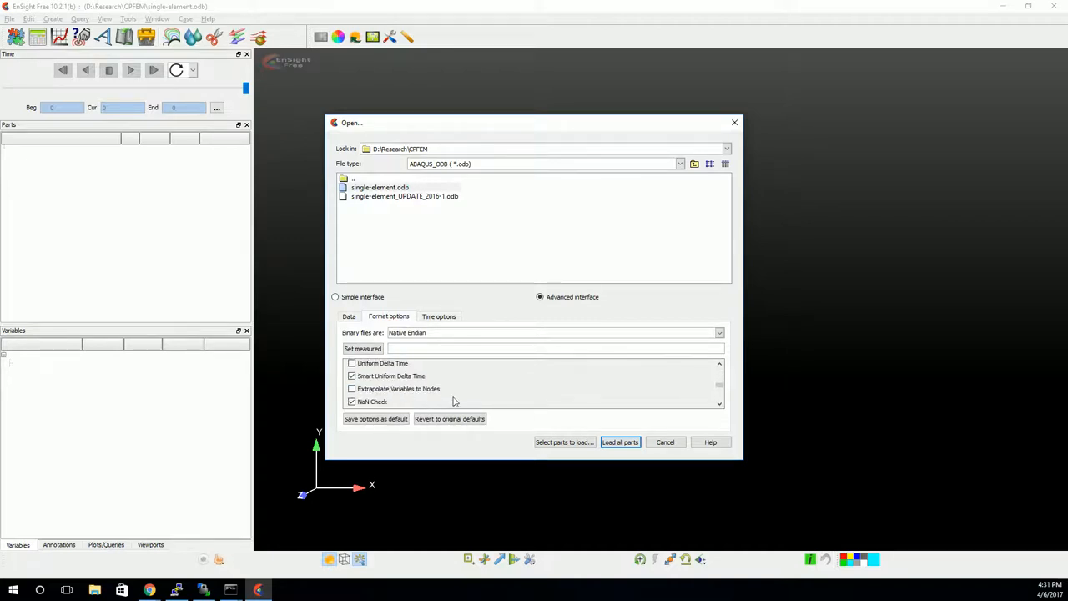
left_click(620, 442)
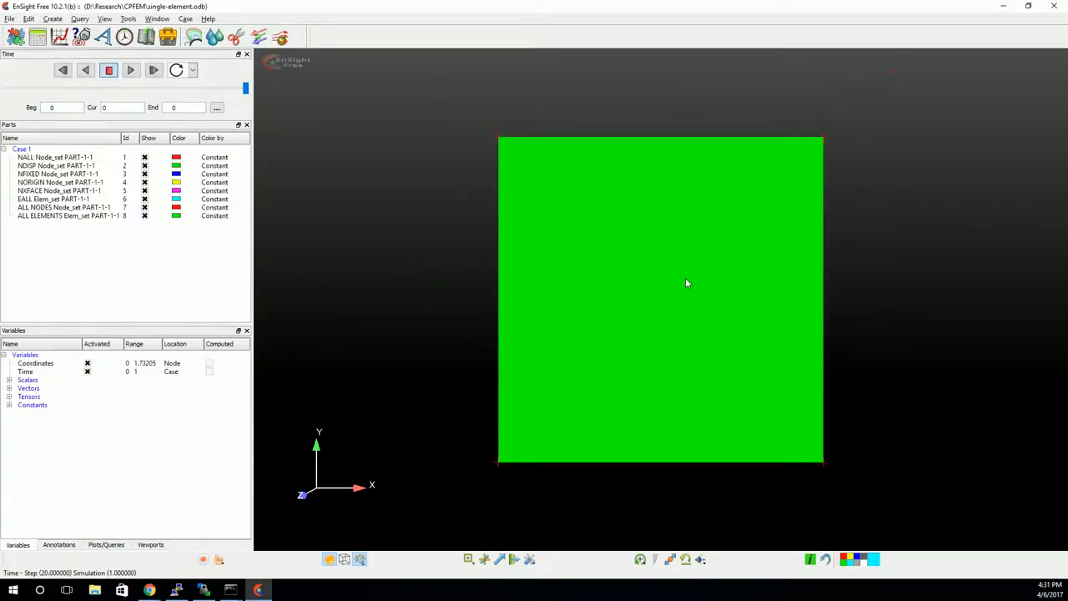
Step: Rotate the model into a cube view and pick S33 as query variable 1
left_click_drag(687, 283, 596, 323)
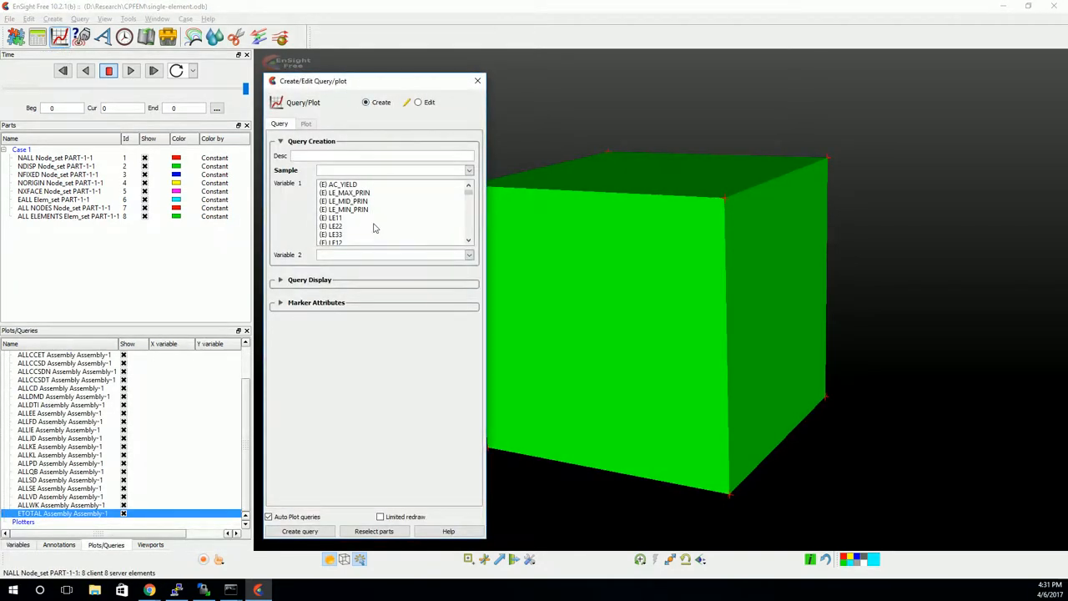
scroll("down", 3)
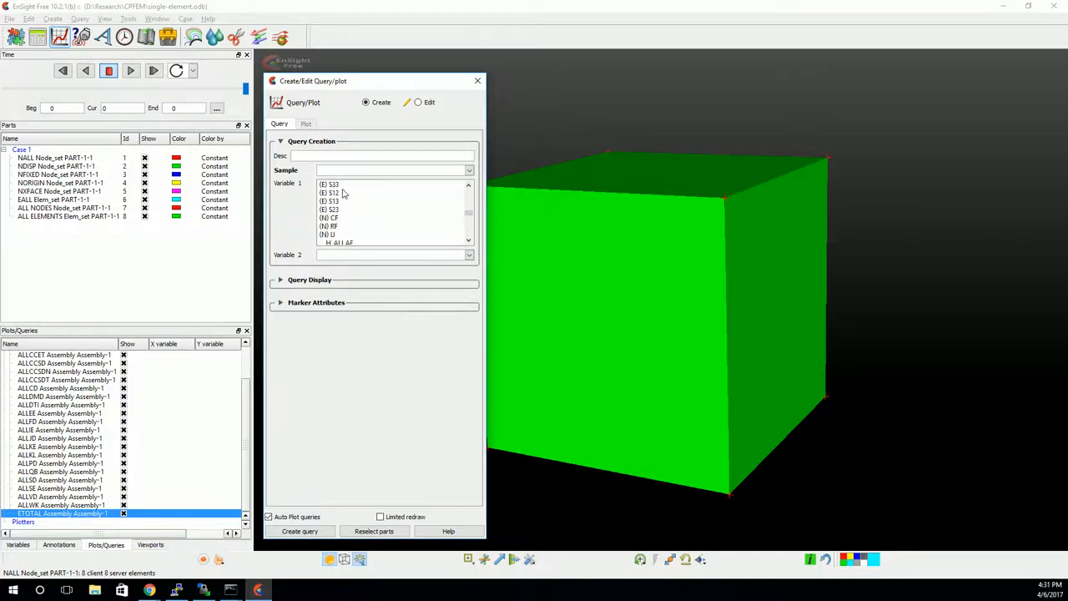
left_click(329, 184)
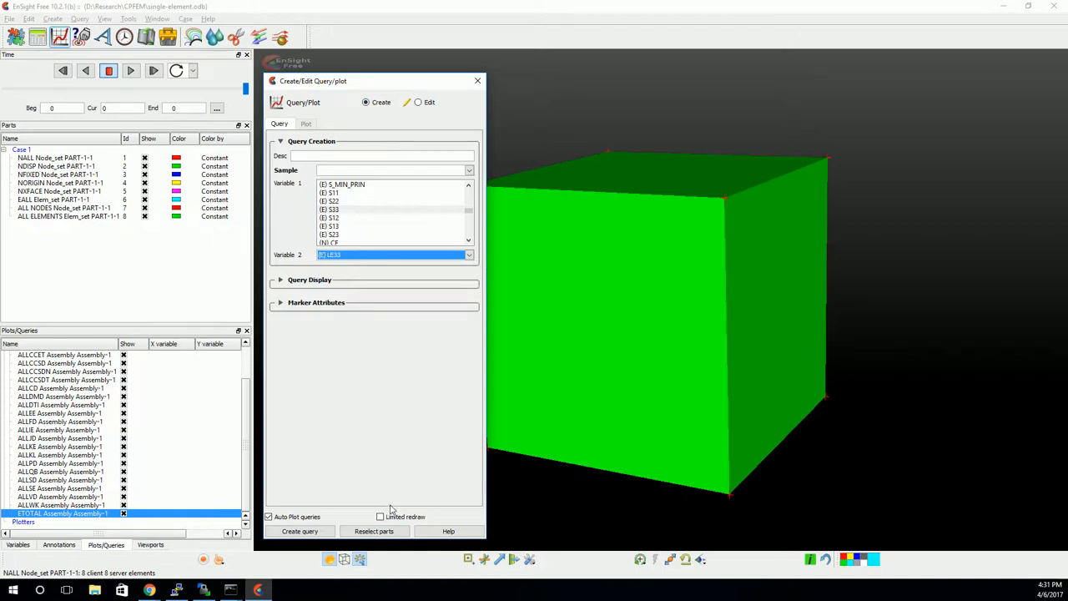
left_click(299, 530)
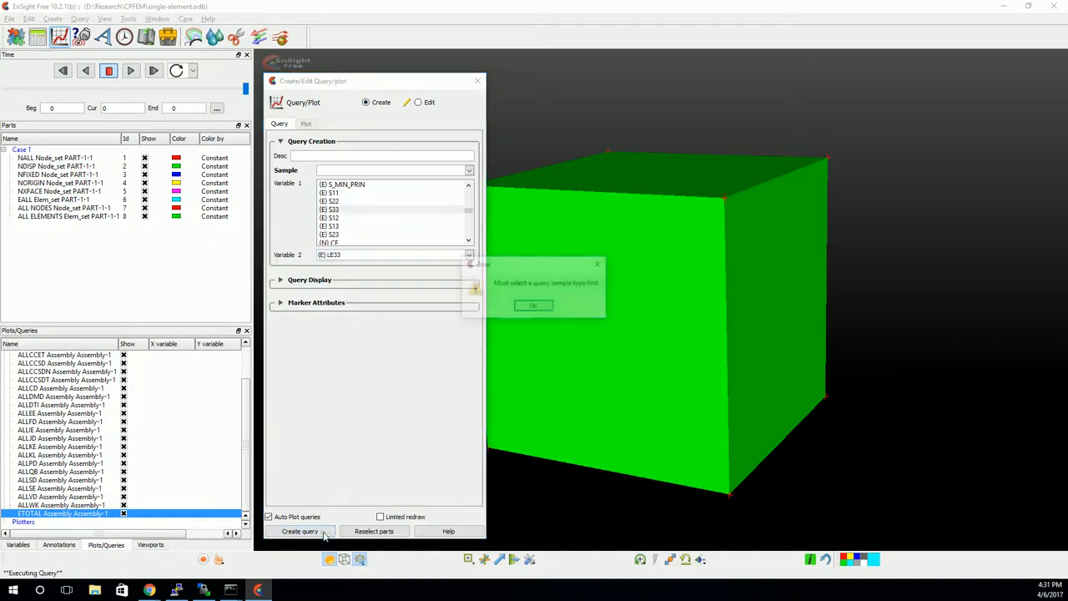
left_click(533, 305)
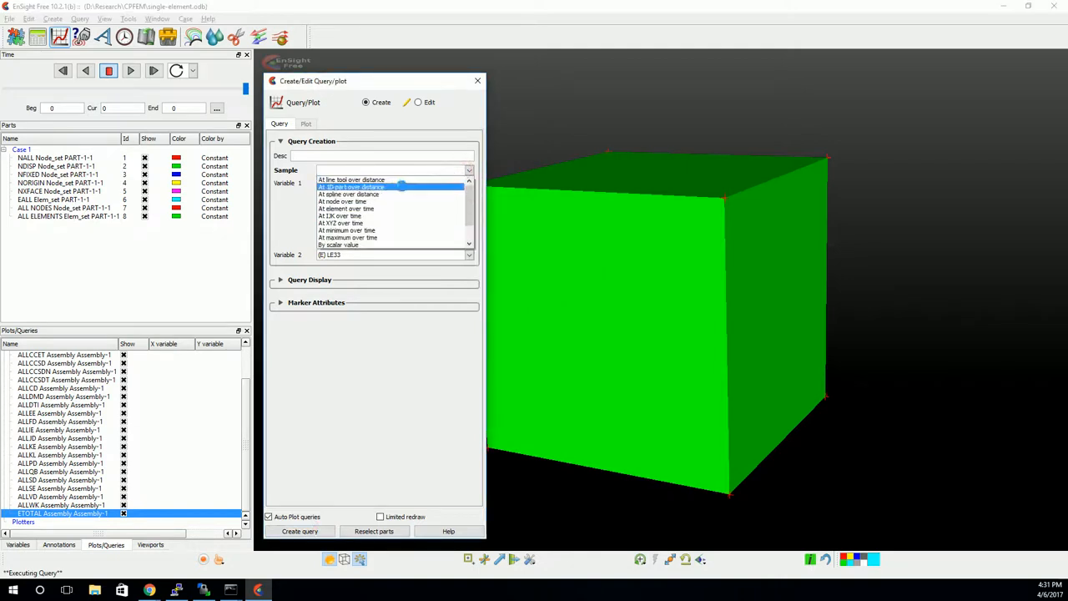
Step: Set the query to sample element 1 over time, with LE33 as variable 2
left_click(347, 202)
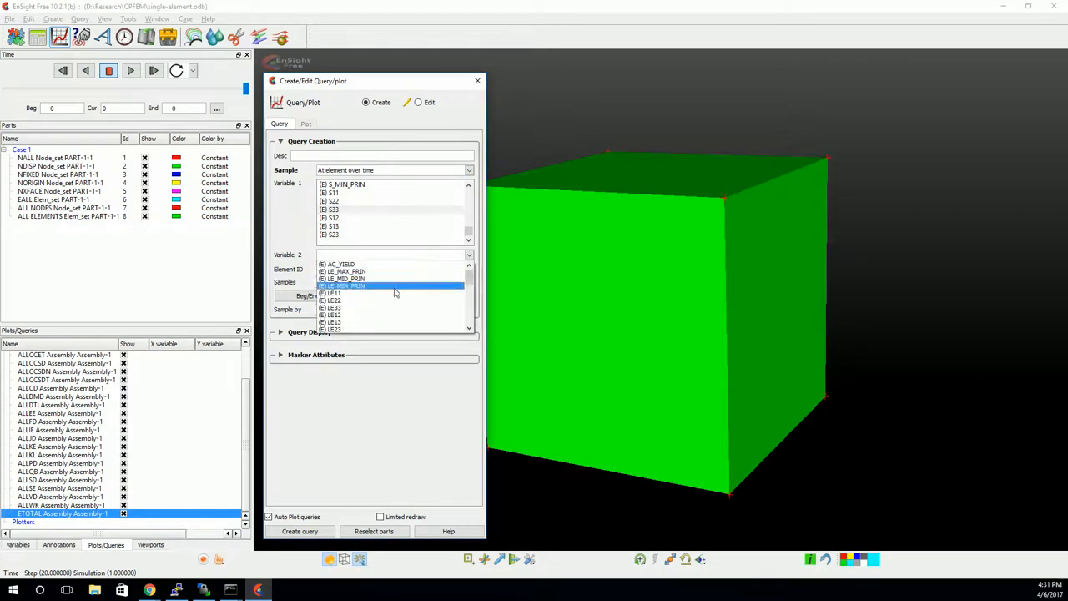
left_click(334, 301)
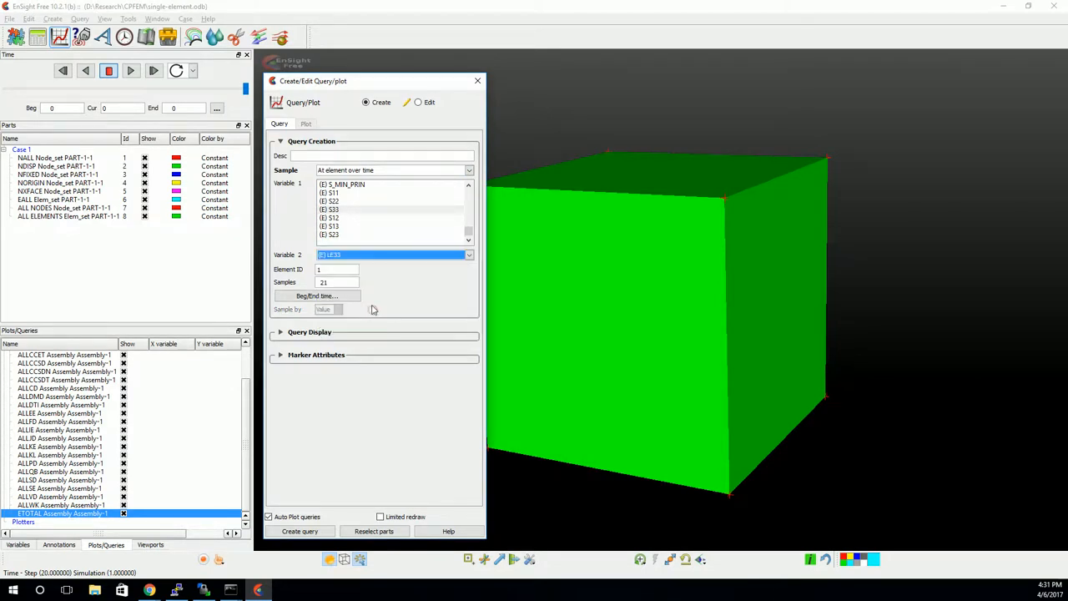
left_click(300, 531)
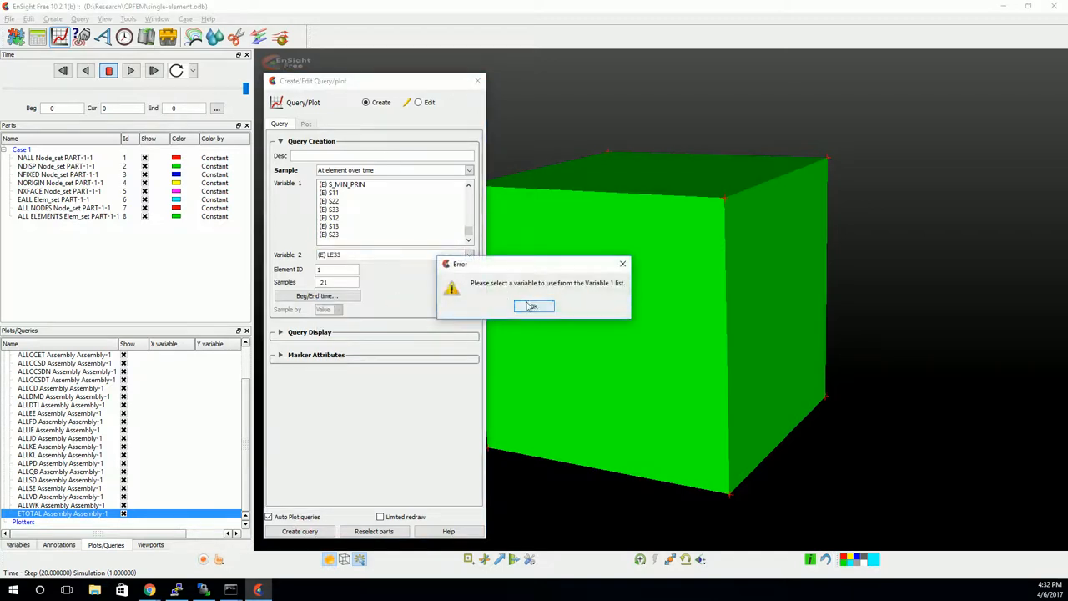
left_click(533, 305)
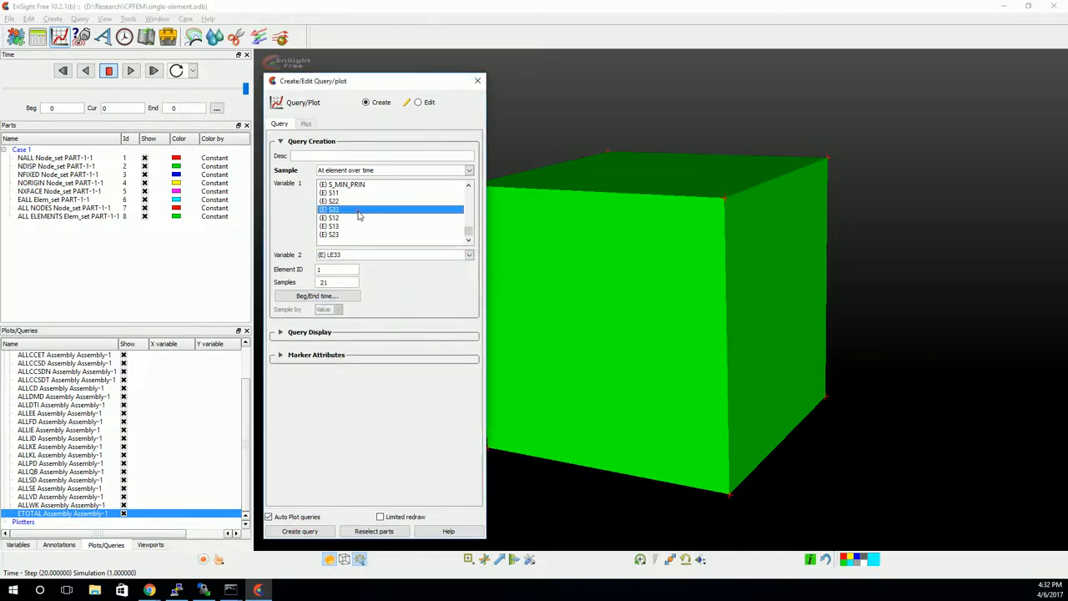
mouse_move(662, 224)
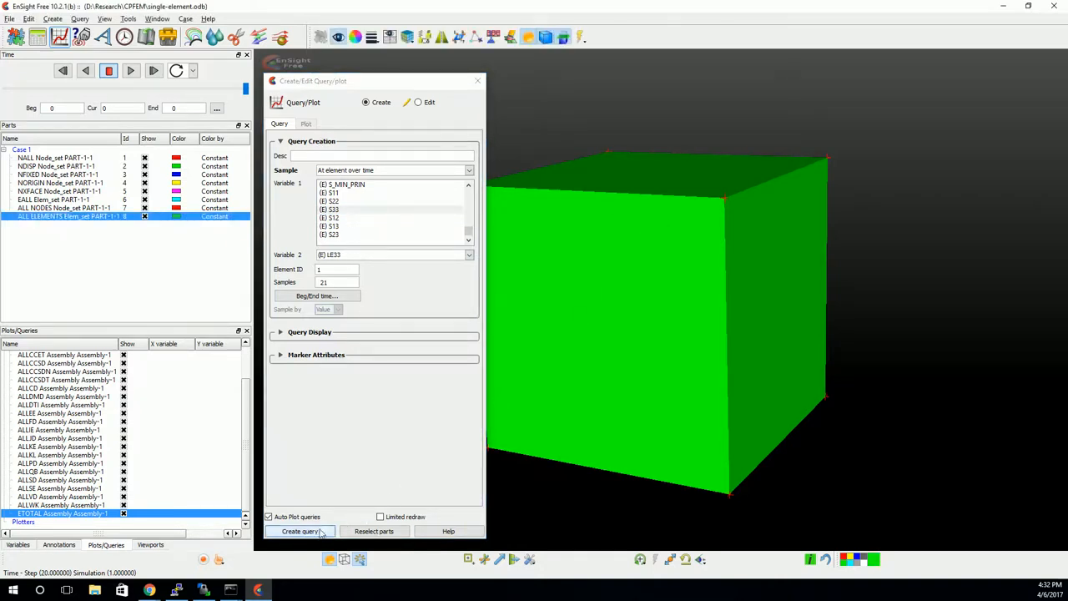
Step: Create the query to plot S33 vs. LE33 for element 1
left_click(299, 531)
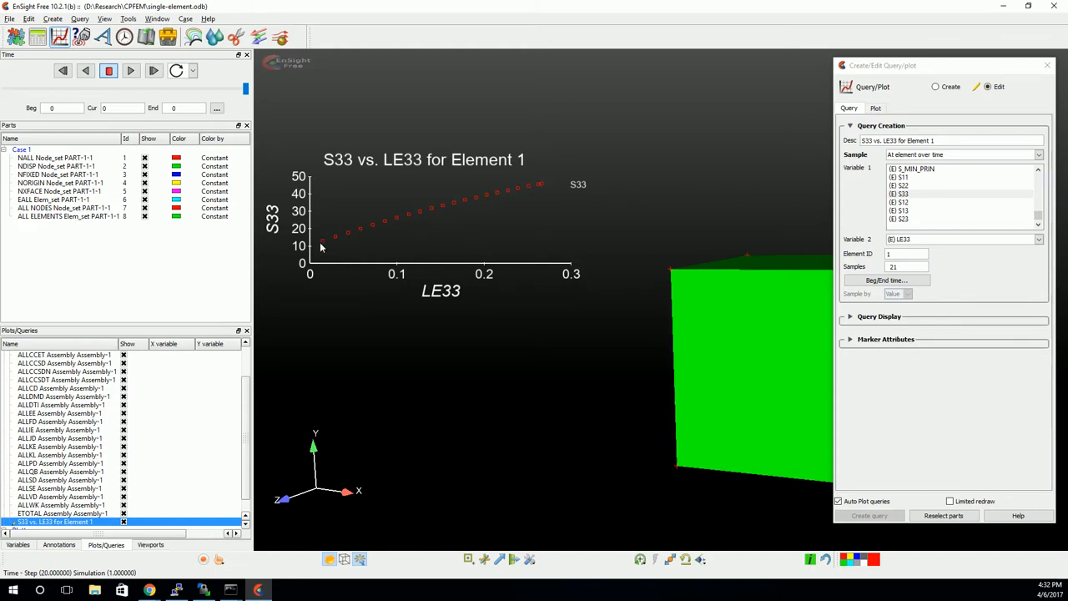
mouse_move(556, 186)
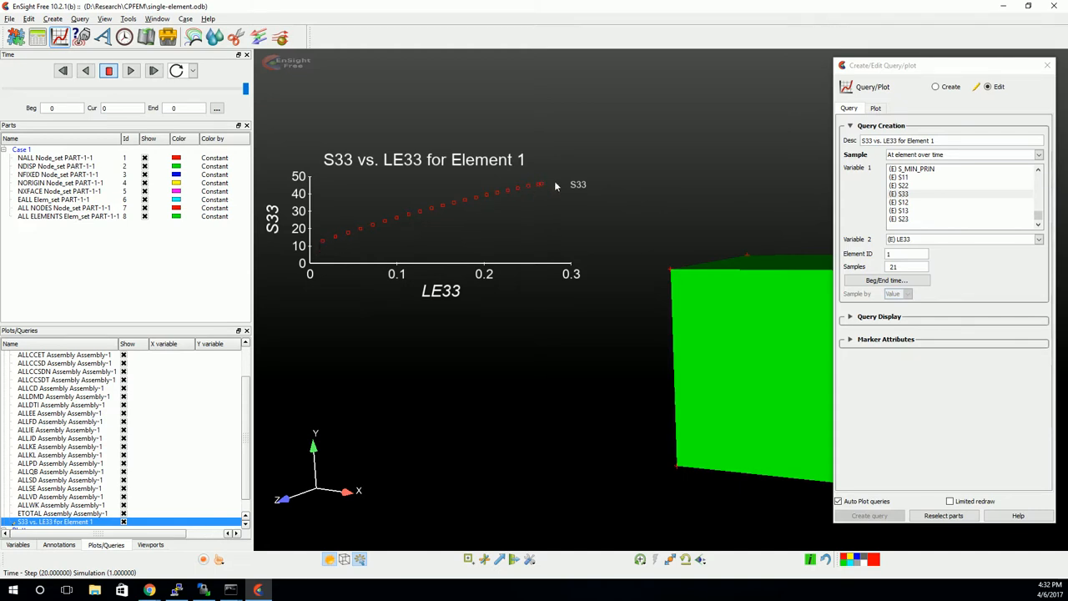